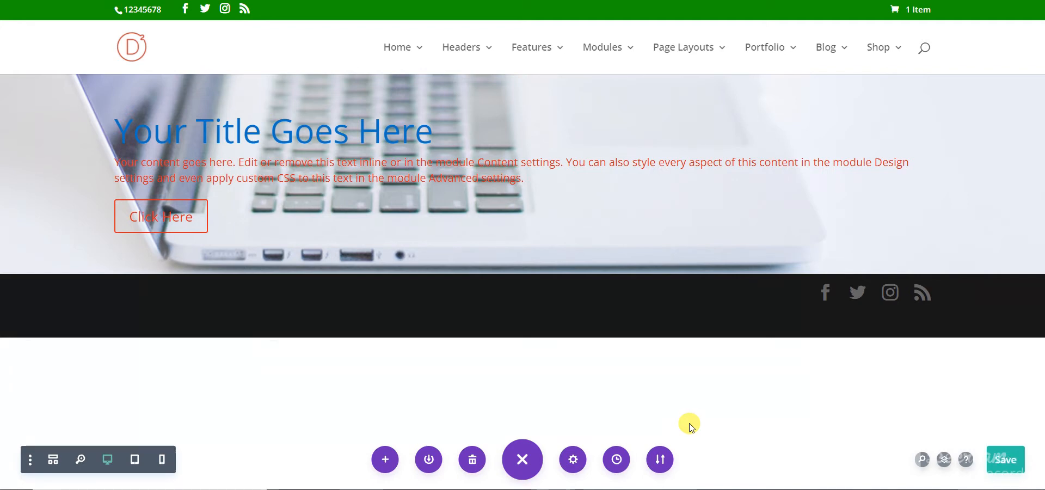
mouse_move(692, 415)
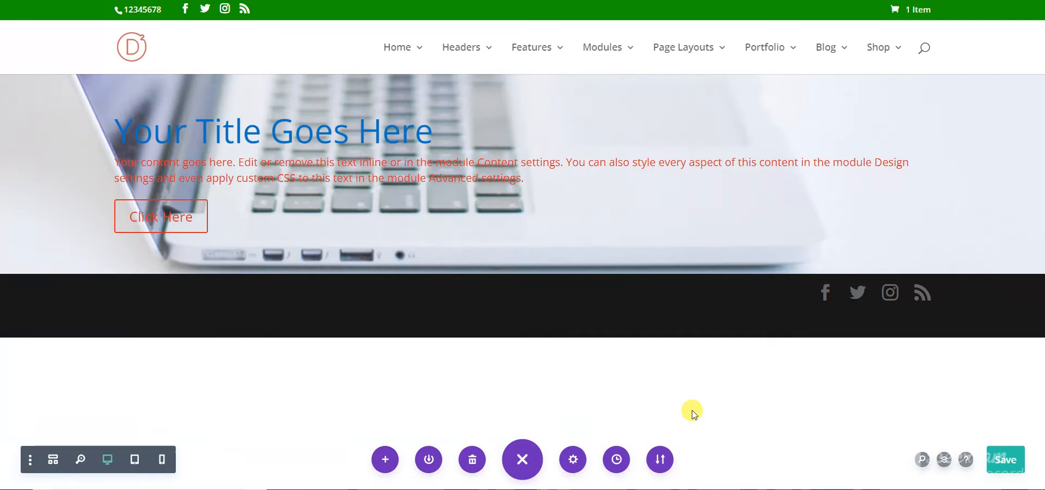
mouse_move(673, 410)
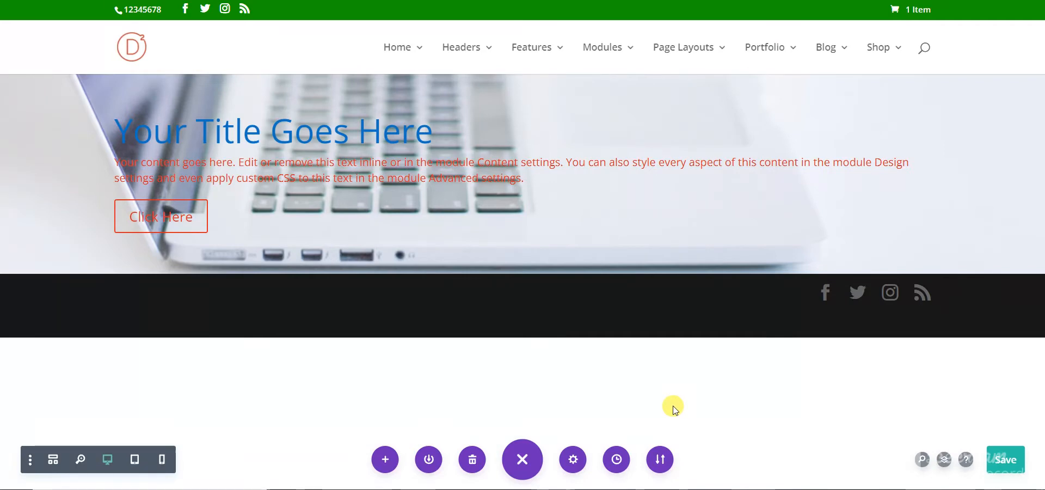
mouse_move(673, 405)
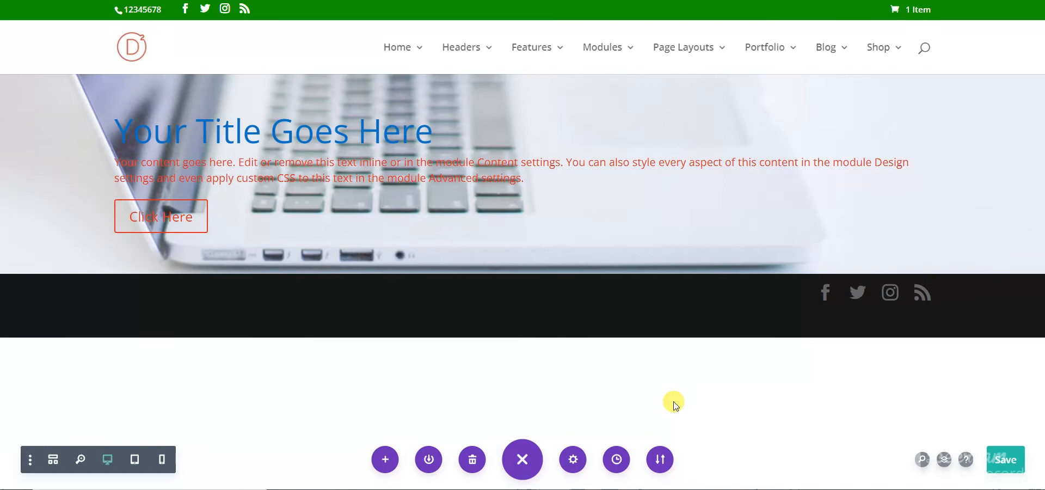
mouse_move(675, 400)
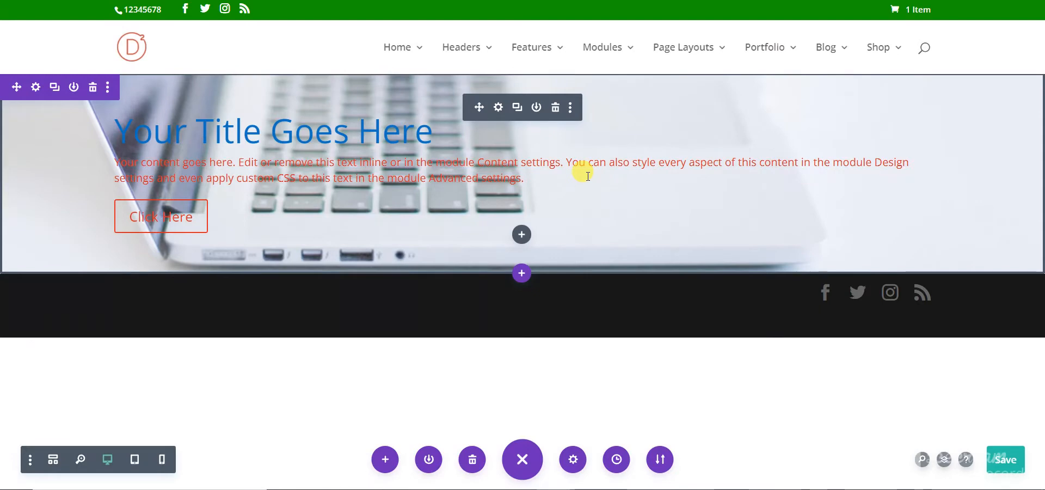
mouse_move(564, 153)
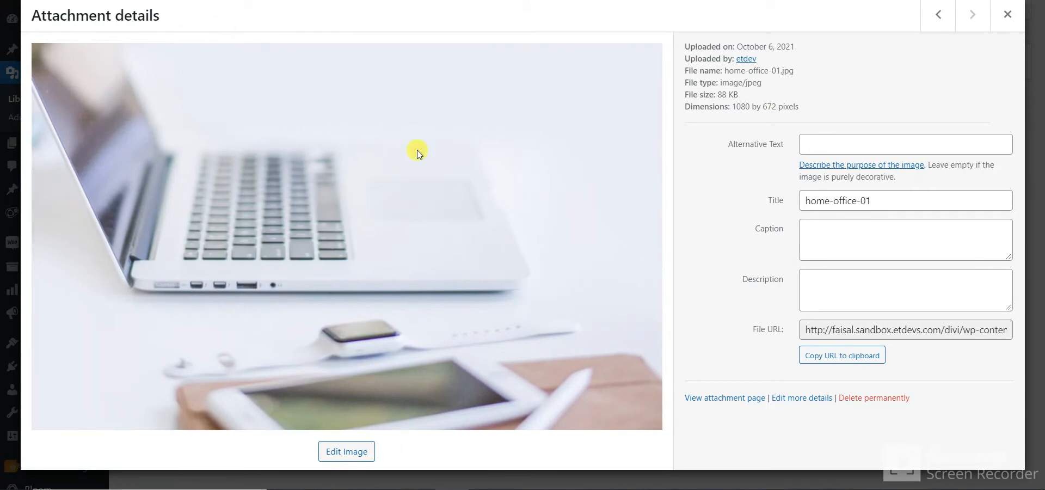
mouse_move(537, 370)
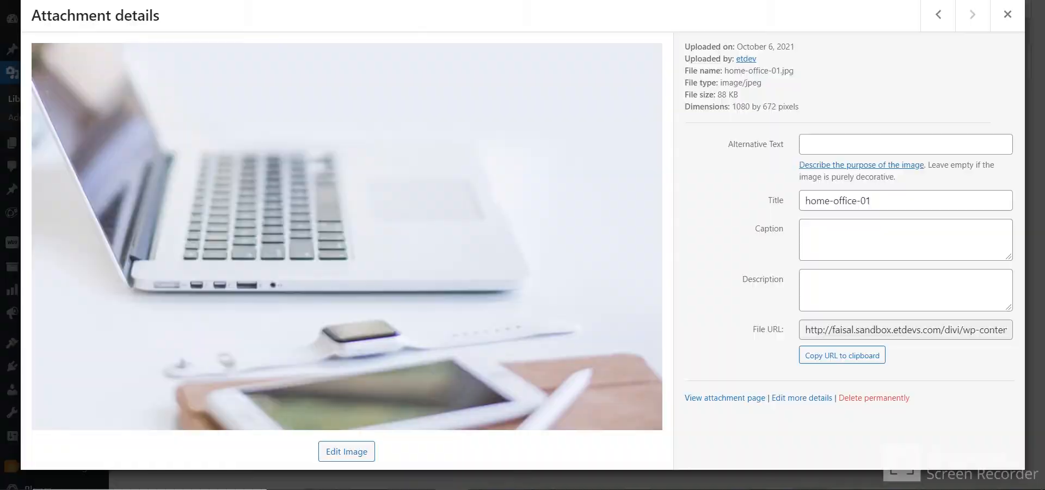
click(1007, 15)
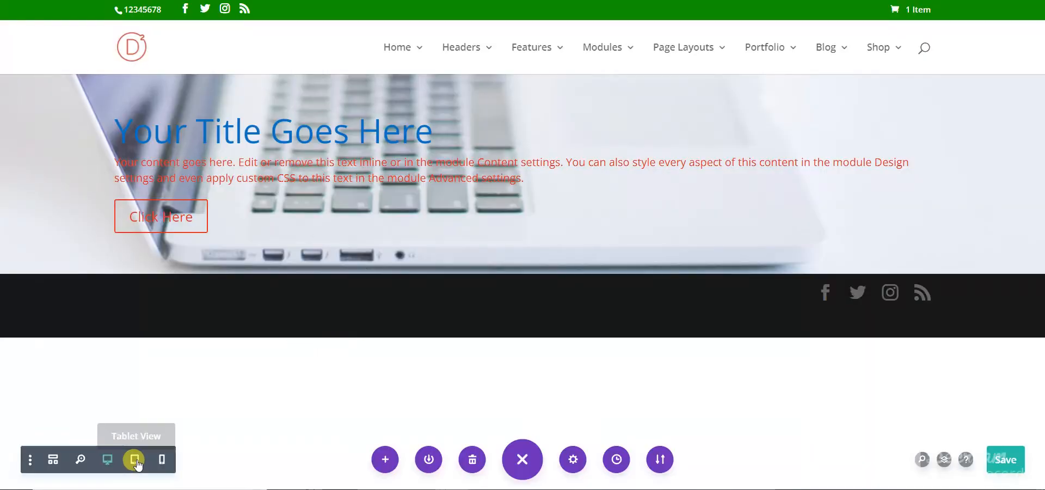
click(134, 460)
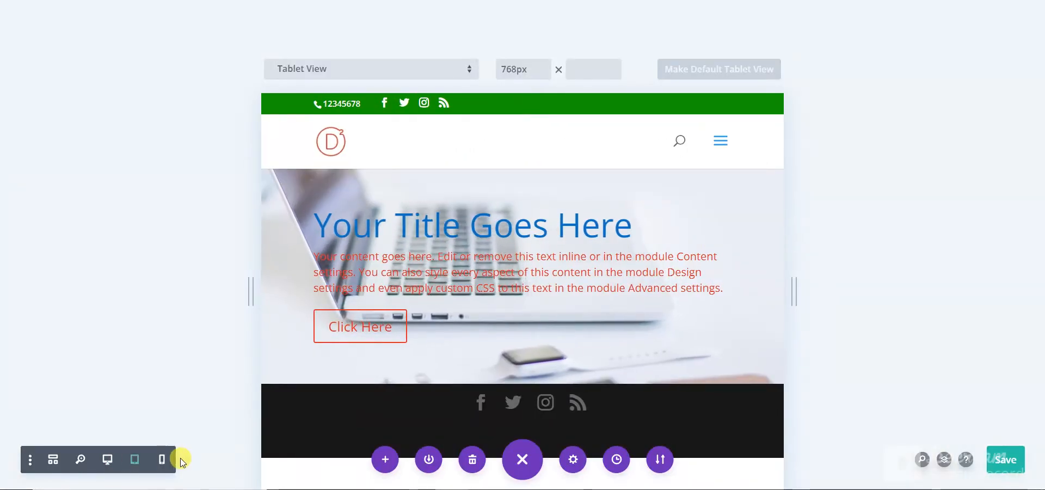
click(161, 460)
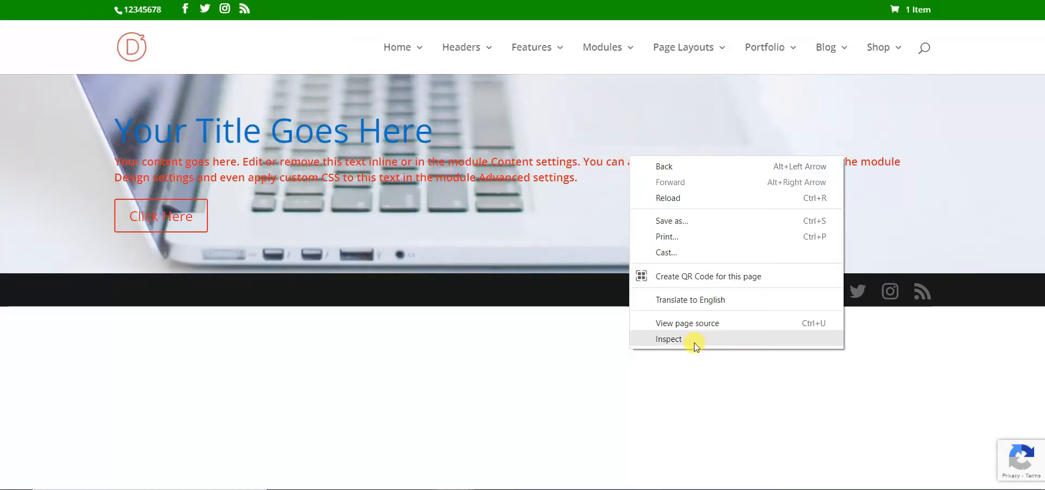
click(669, 339)
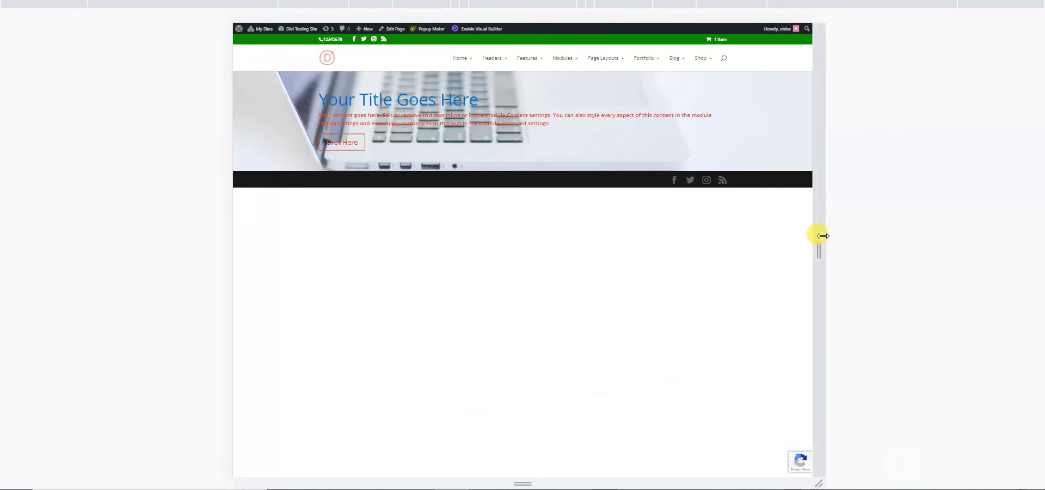
drag(821, 235, 920, 236)
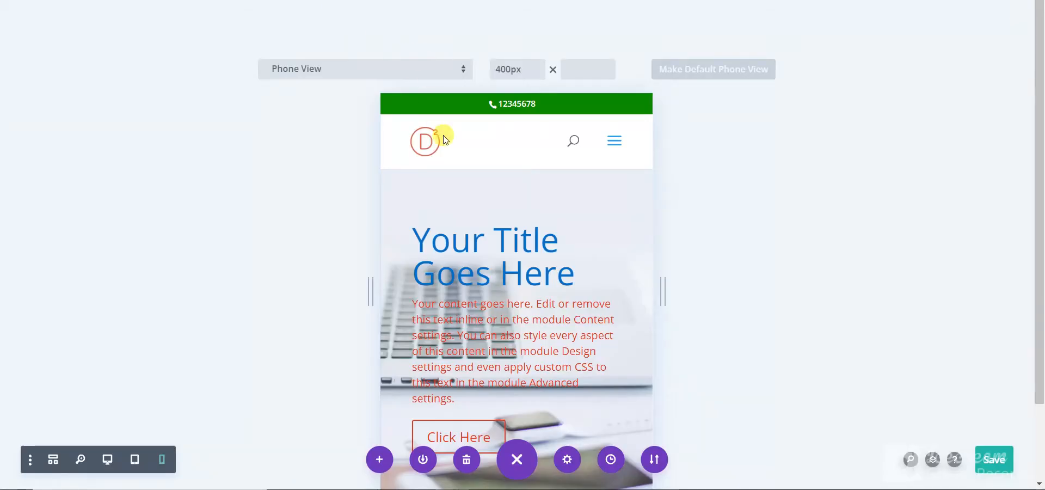
click(107, 459)
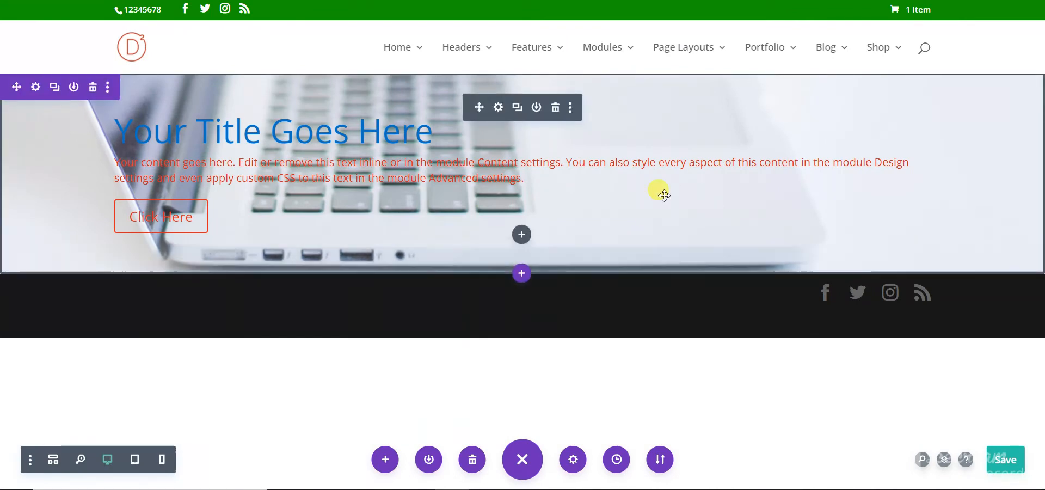
mouse_move(656, 144)
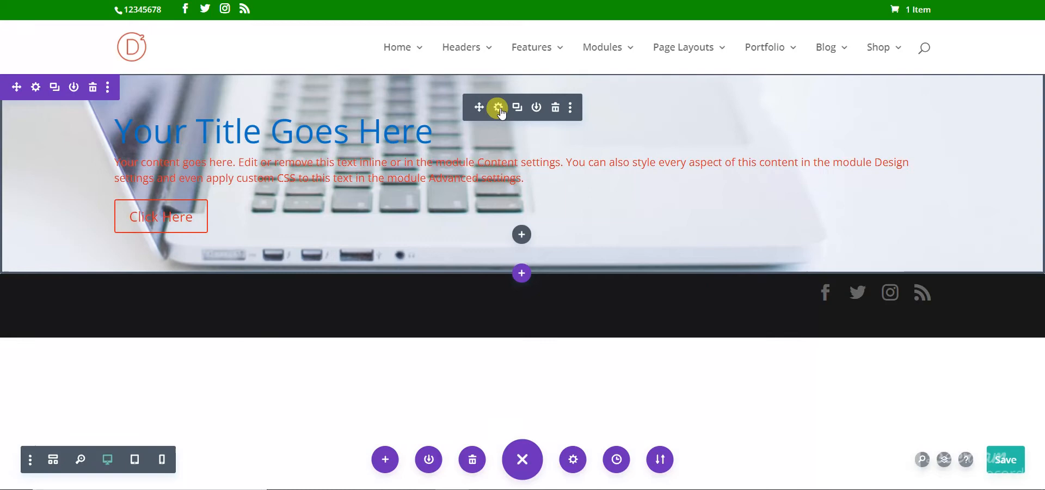
click(497, 107)
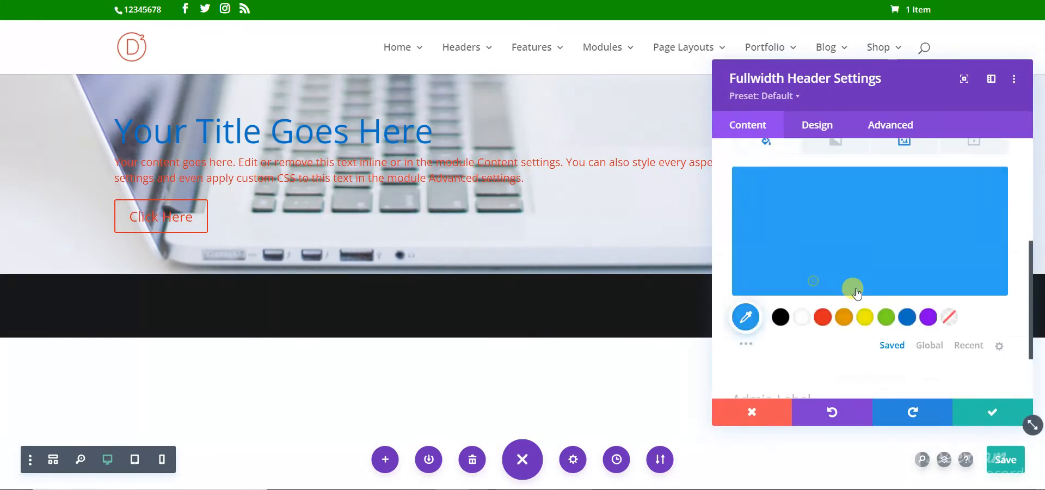
scroll(down, 3)
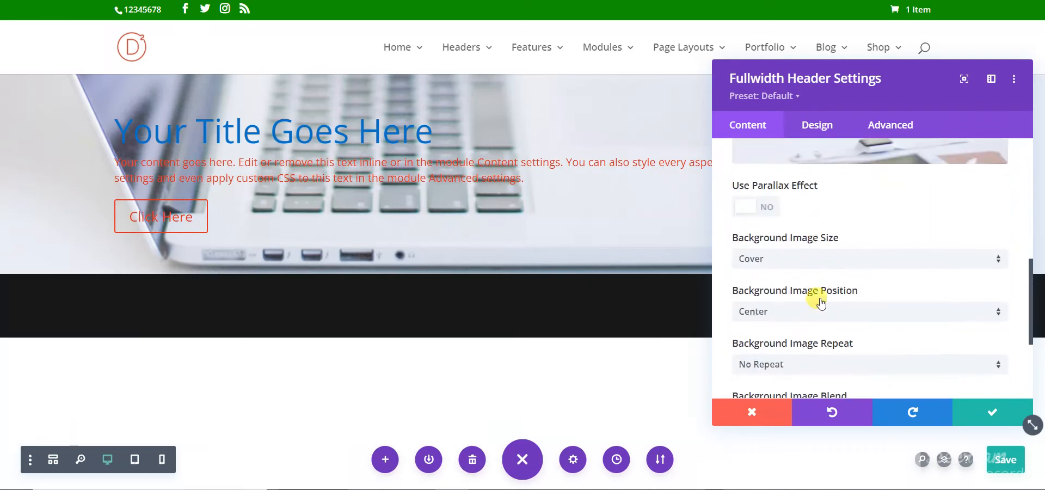
click(867, 258)
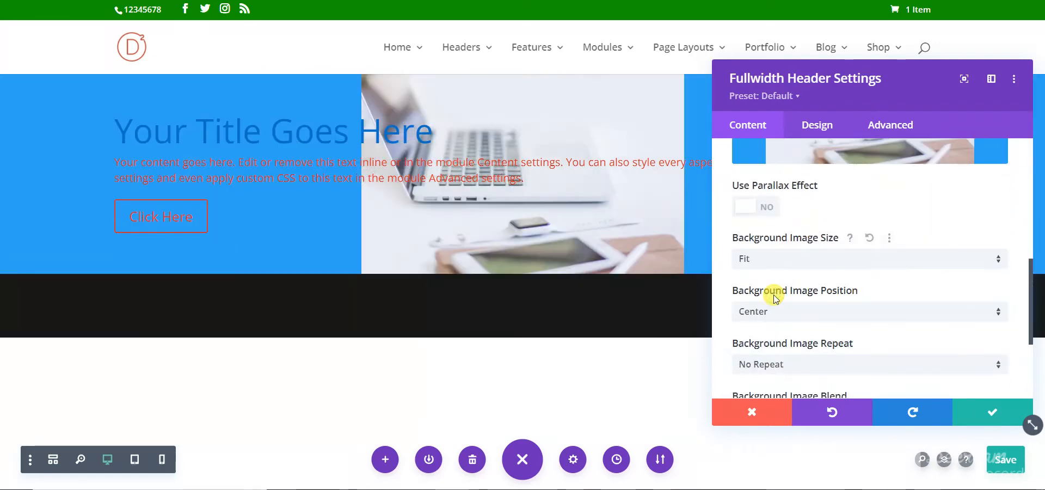
mouse_move(623, 246)
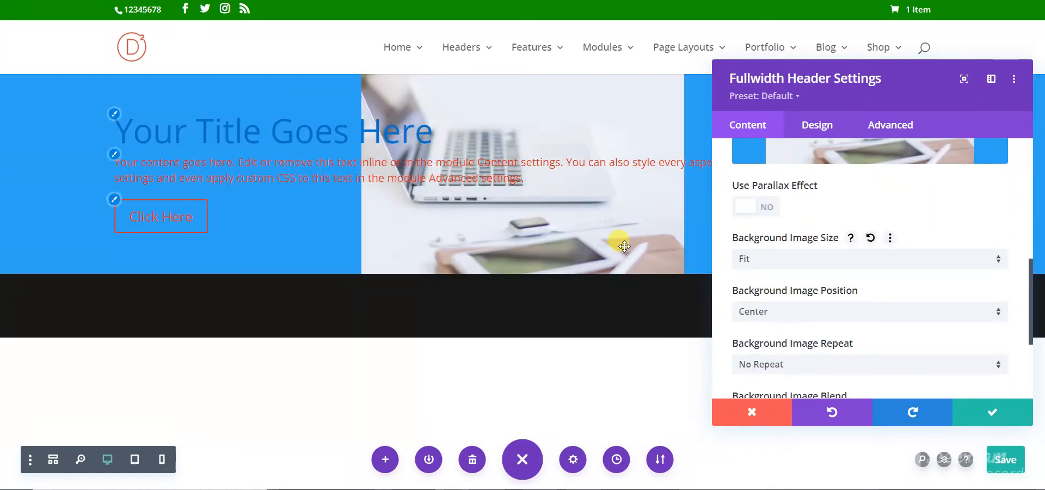
mouse_move(386, 237)
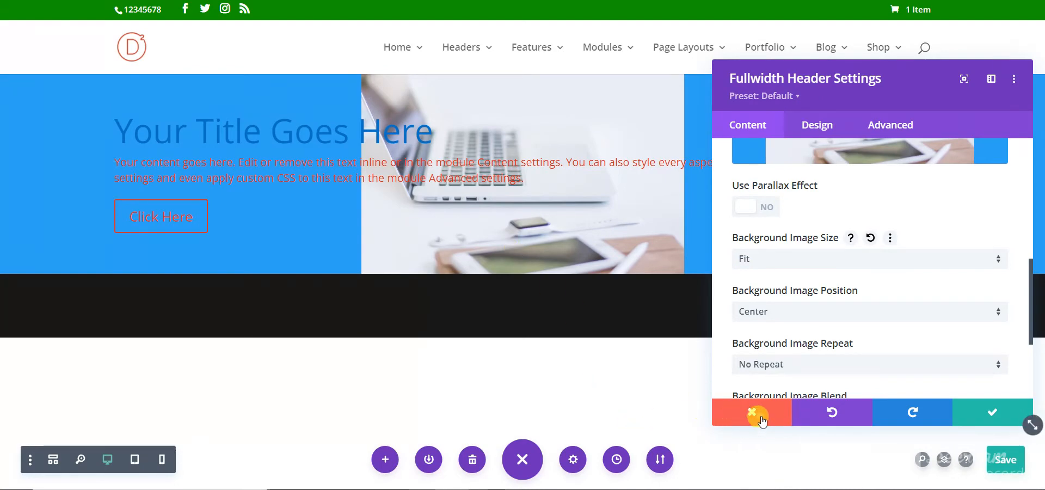
click(752, 412)
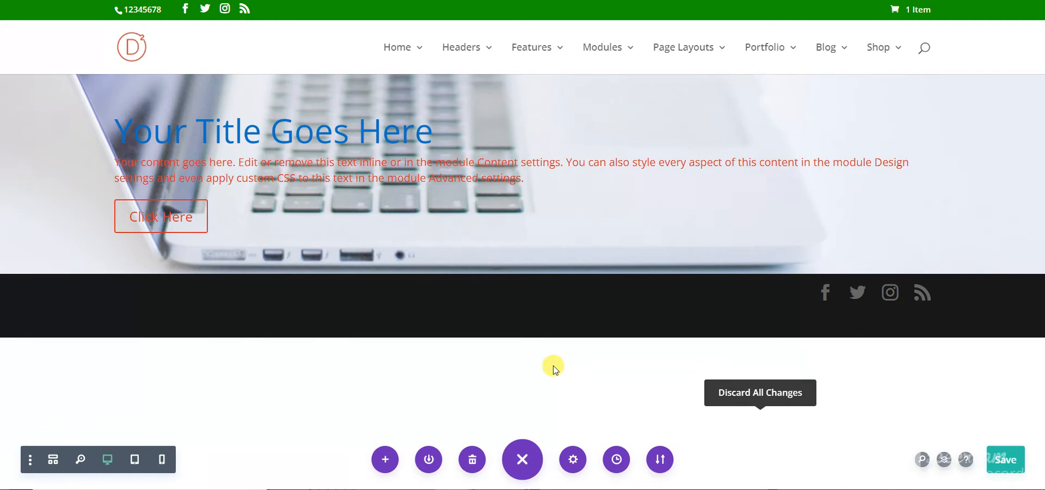
mouse_move(553, 335)
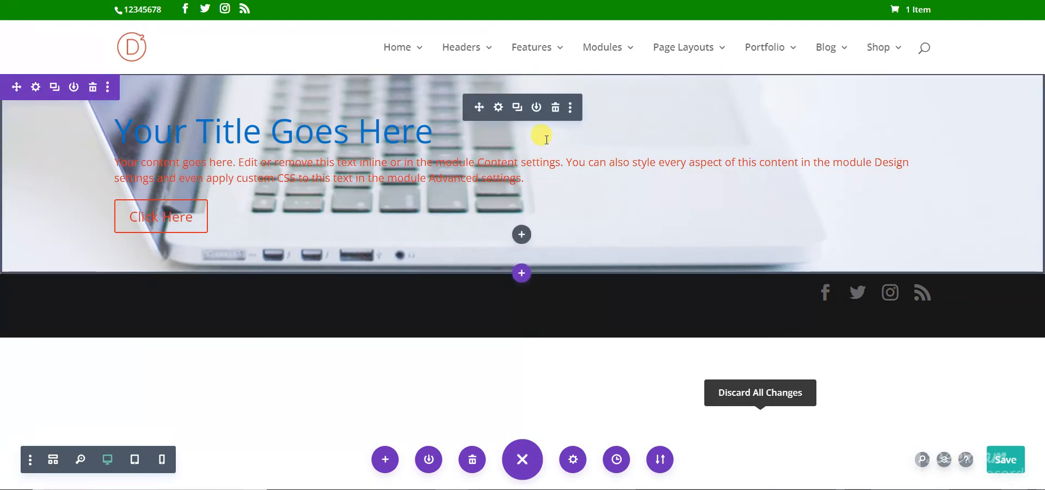
mouse_move(497, 108)
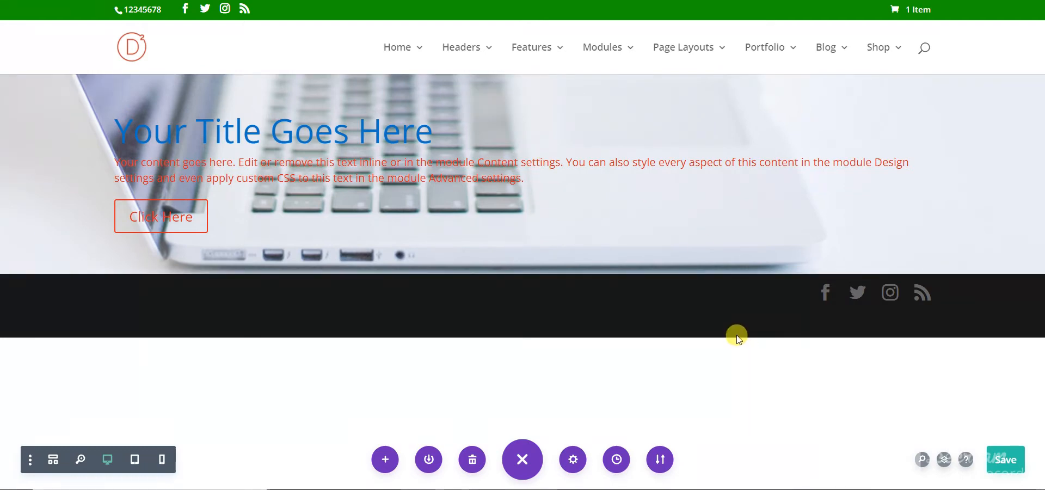
mouse_move(736, 330)
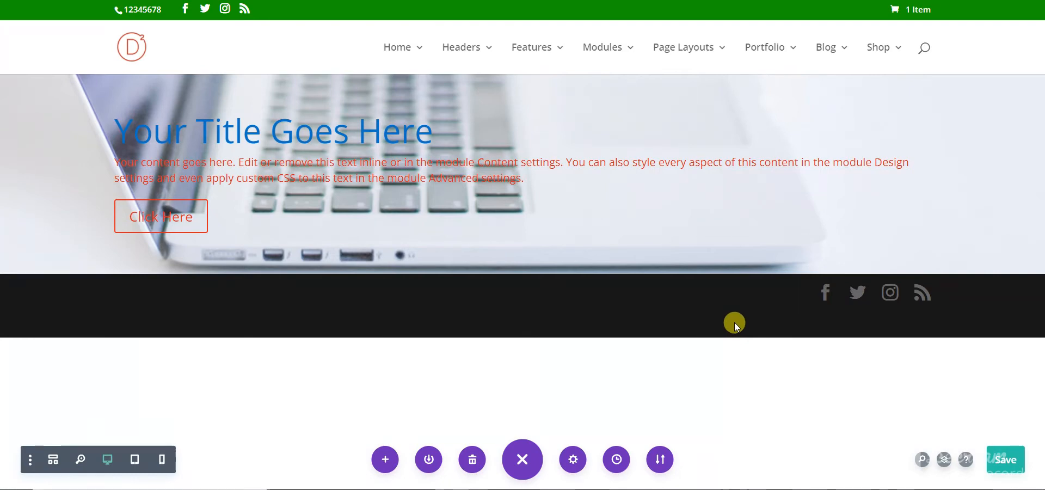
mouse_move(572, 480)
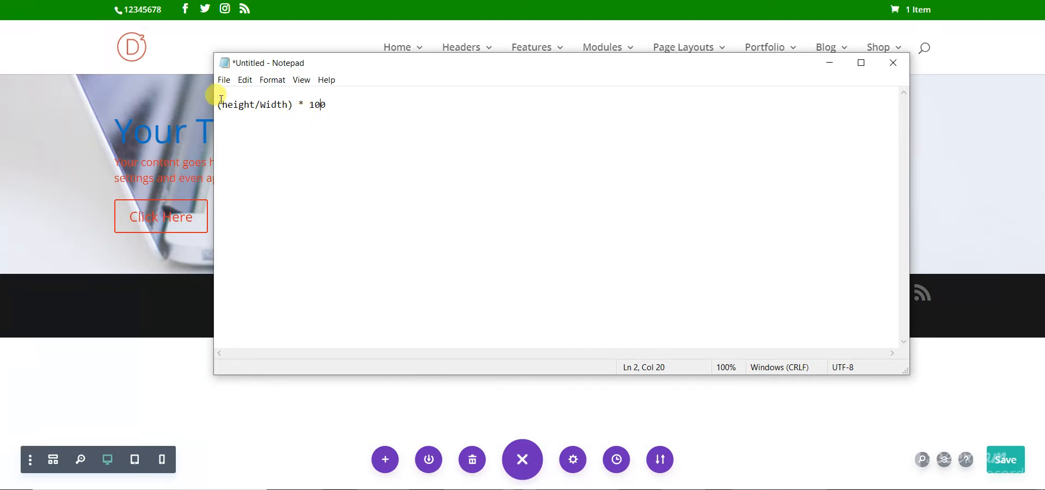
mouse_move(245, 104)
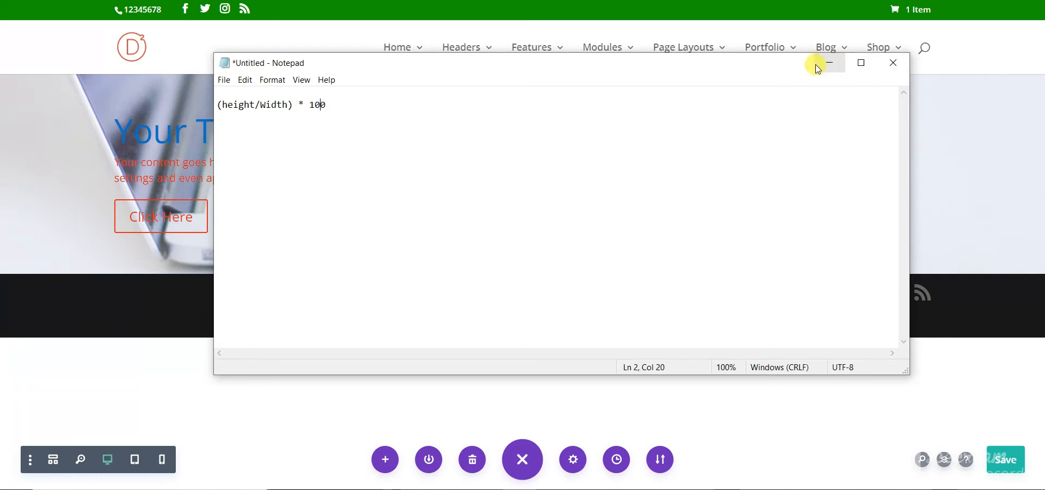
mouse_move(829, 63)
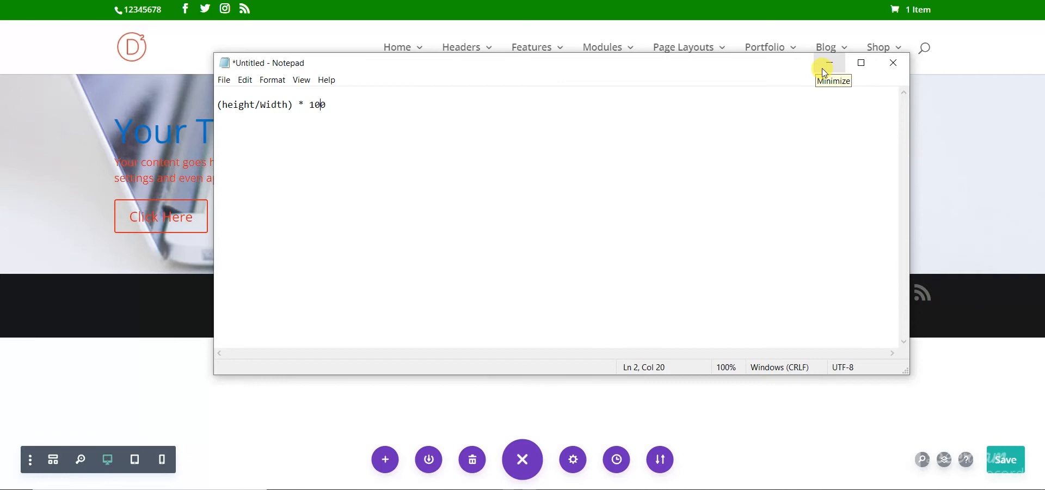
mouse_move(828, 66)
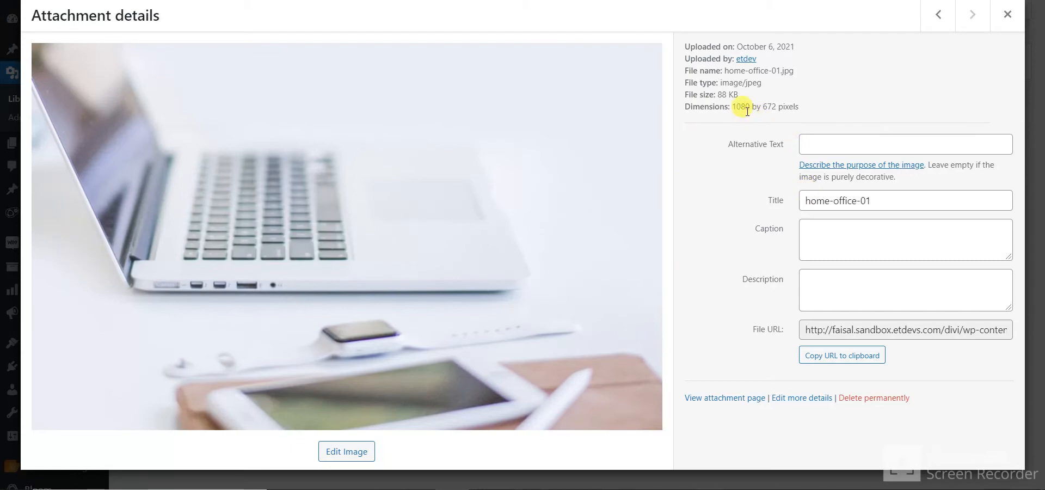
mouse_move(772, 110)
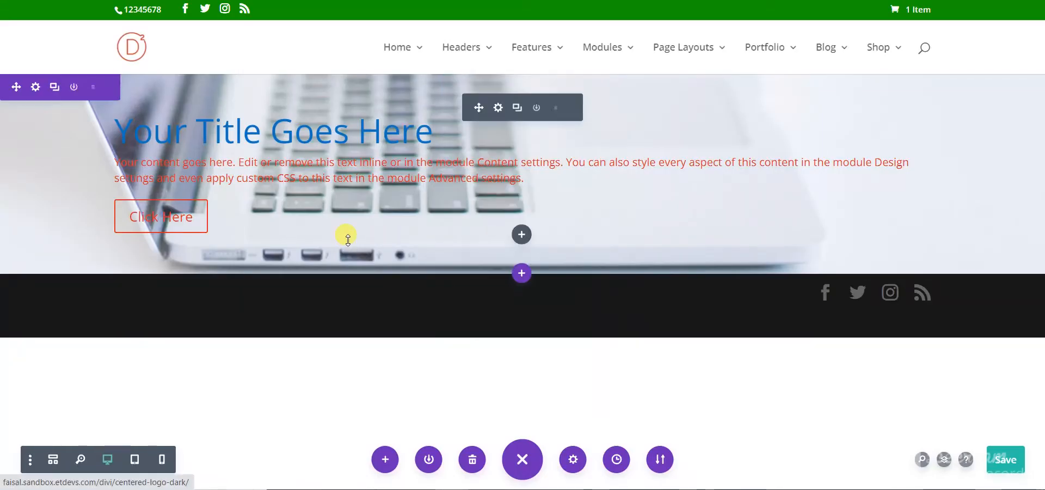
Set the fullwidth header's Sizing height to 62.22vw, then preview at tablet and phone widths
click(497, 107)
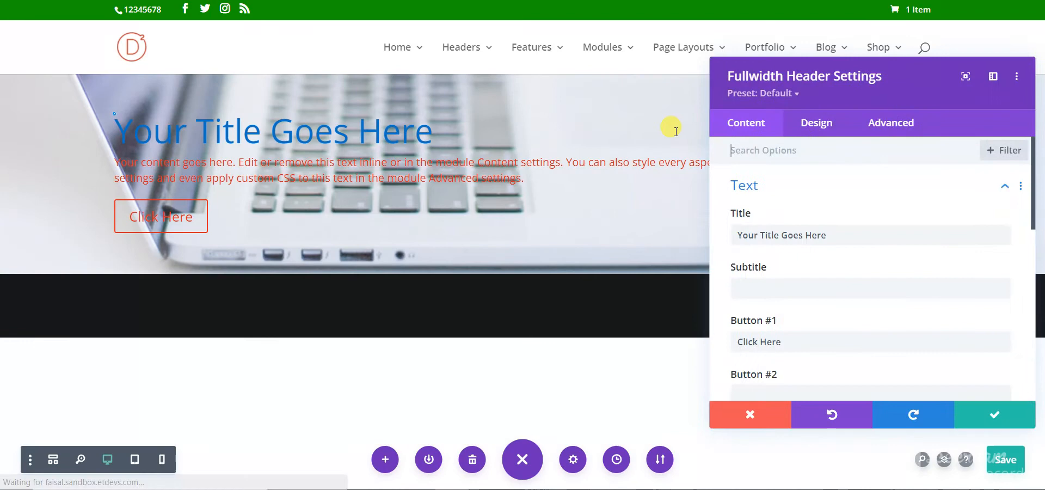
click(816, 125)
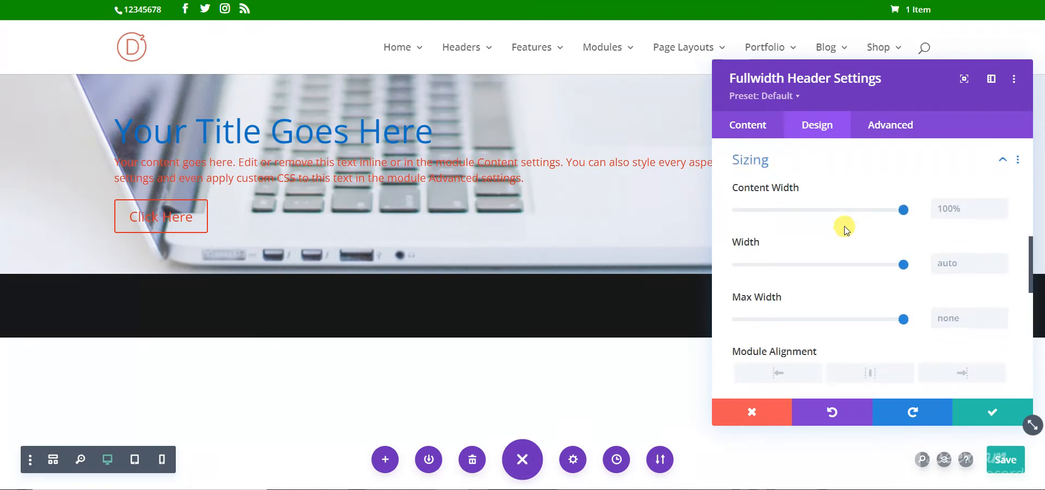
scroll(down, 3)
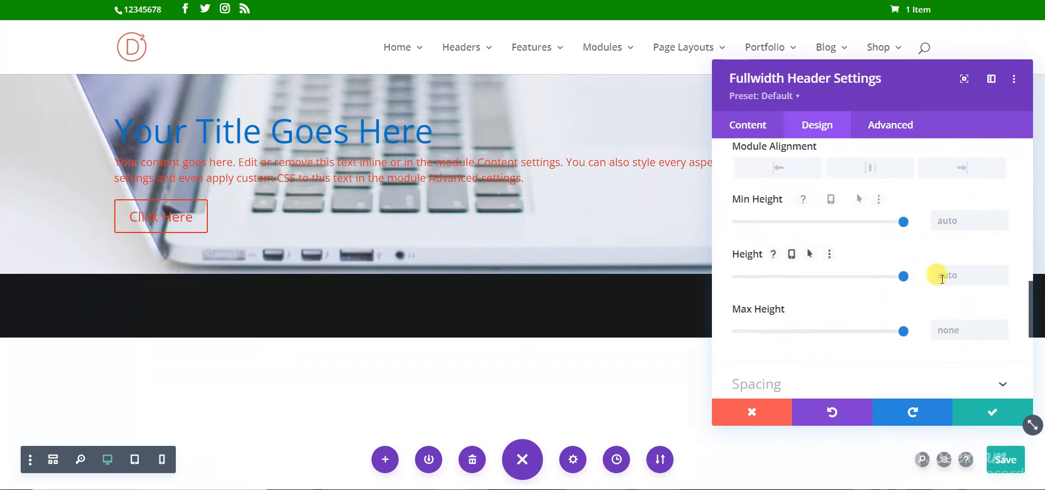
click(969, 276)
text(62.22vw)
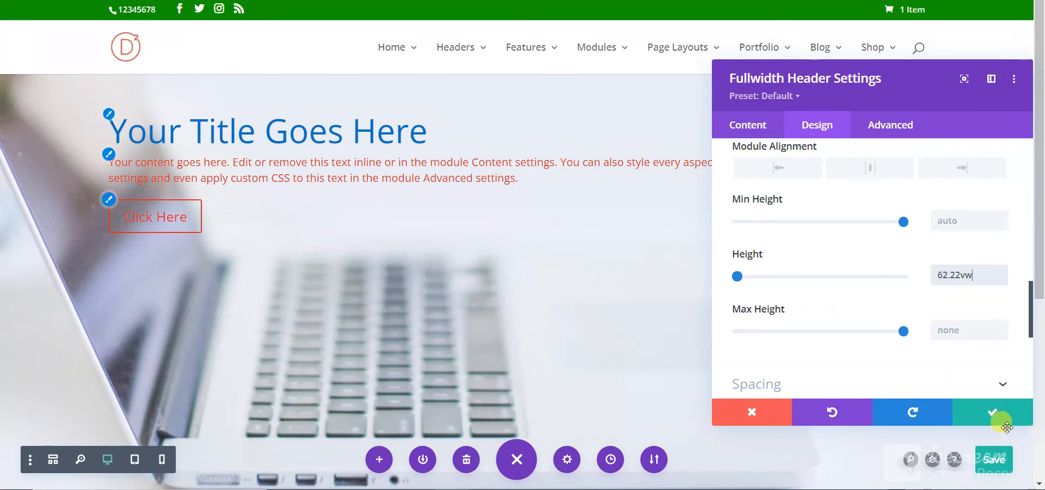
click(992, 412)
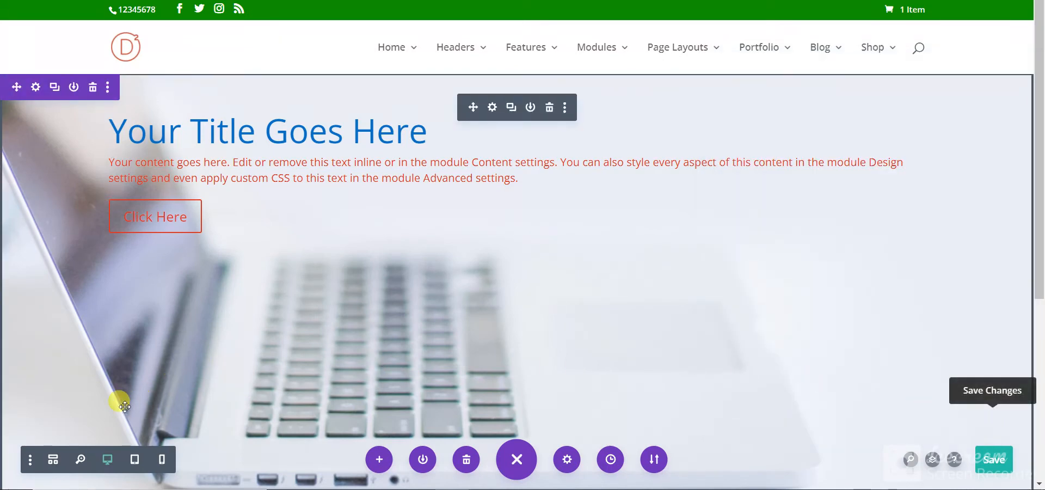
click(134, 460)
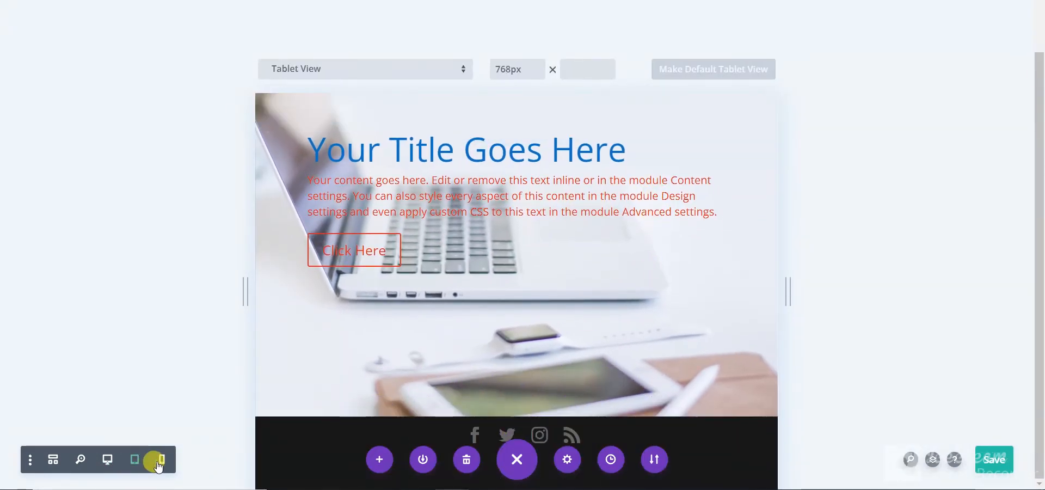
click(162, 460)
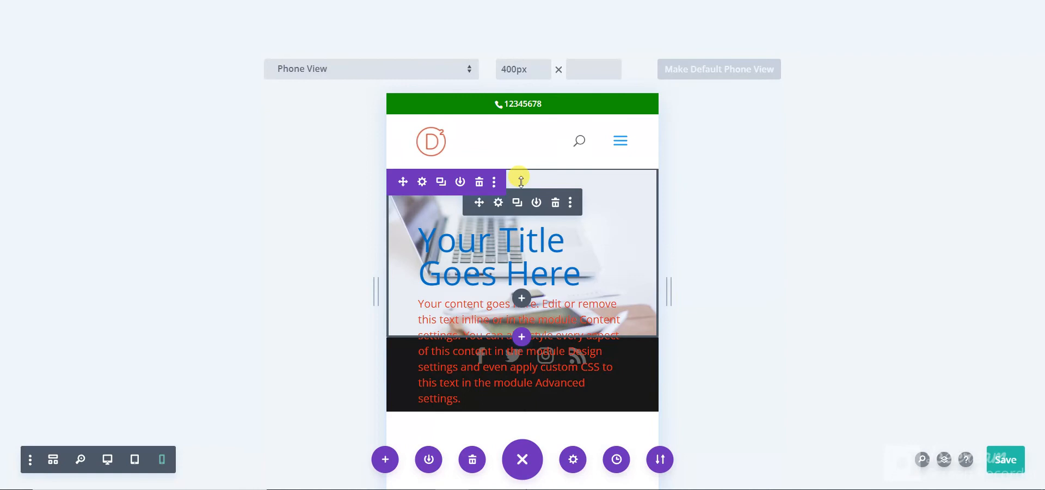
mouse_move(497, 202)
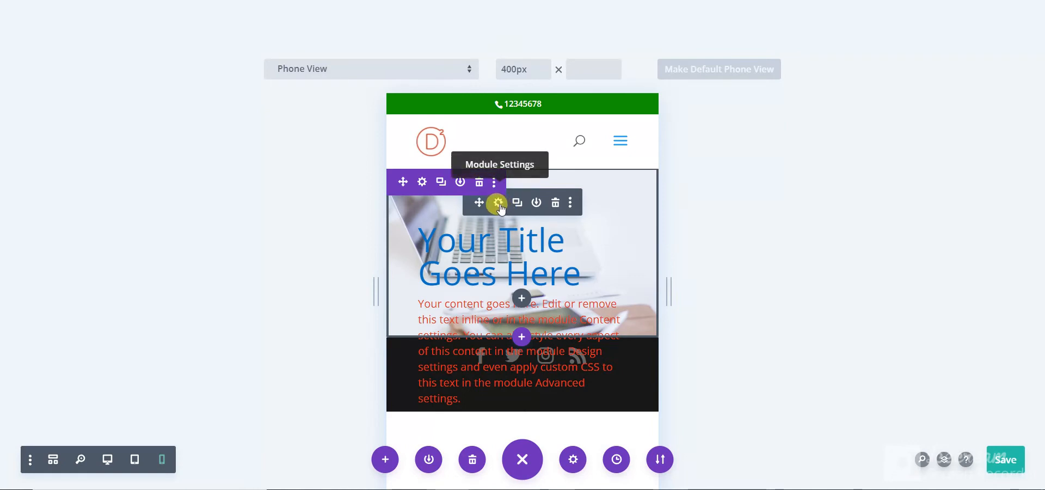
mouse_move(596, 292)
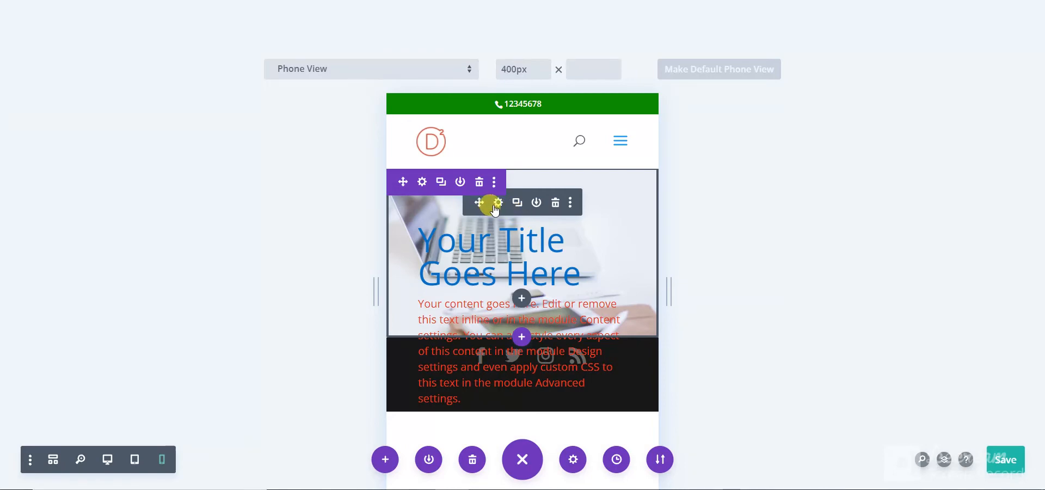
Open the Fullwidth Header module's settings from its toolbar in phone view
click(497, 202)
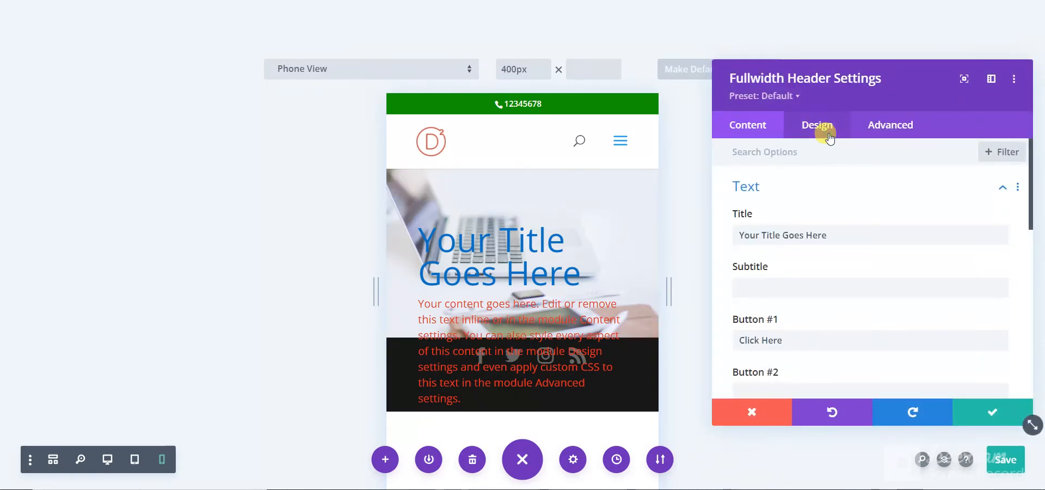
Set the header's Title Text Size to 24px for phones only
click(817, 125)
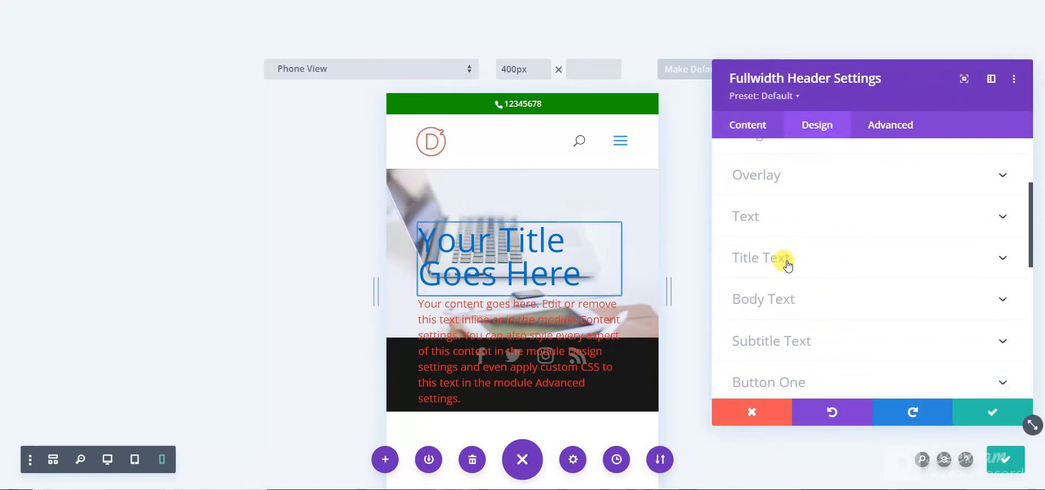
click(762, 258)
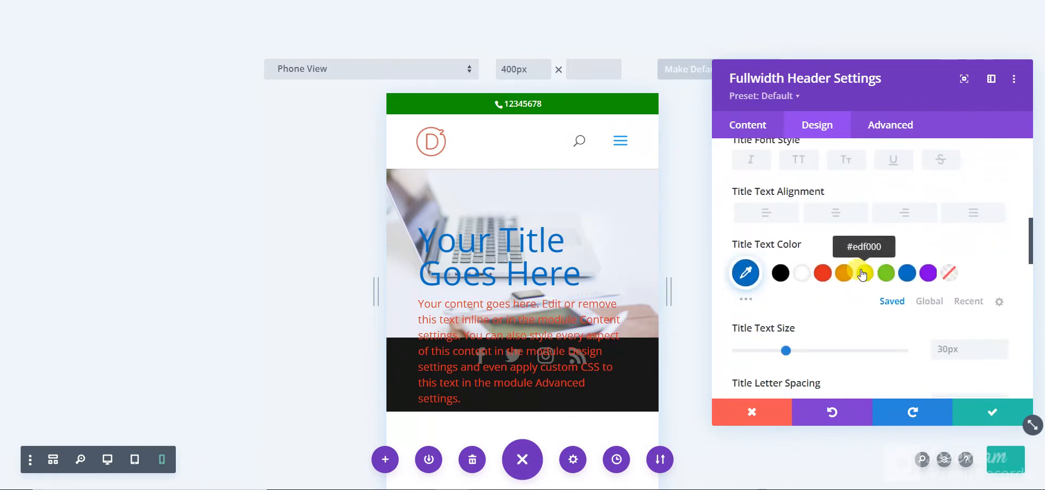
mouse_move(826, 328)
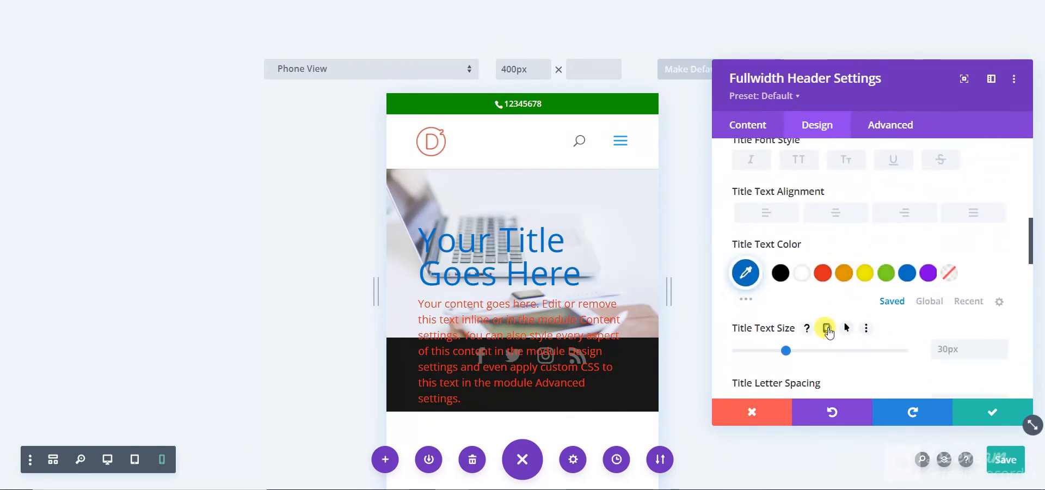
scroll(down, 3)
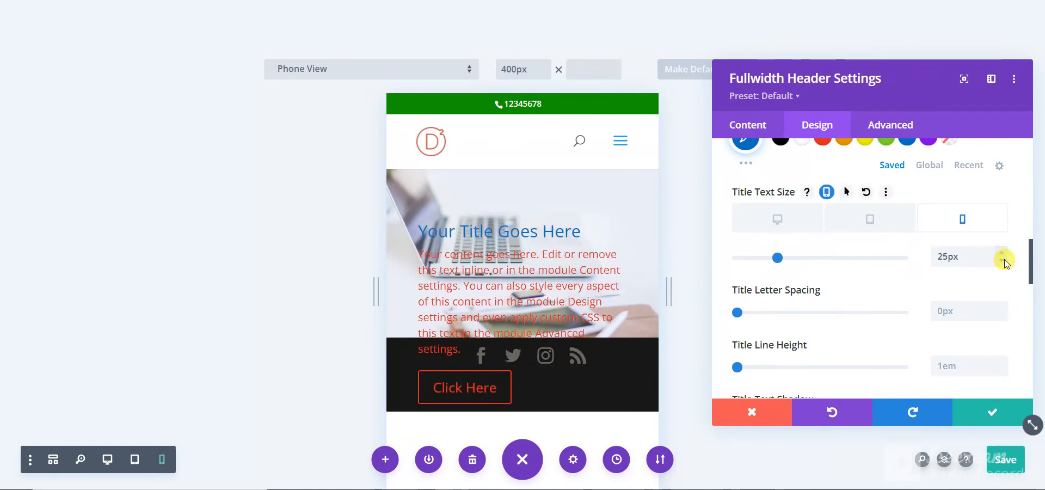
click(1006, 261)
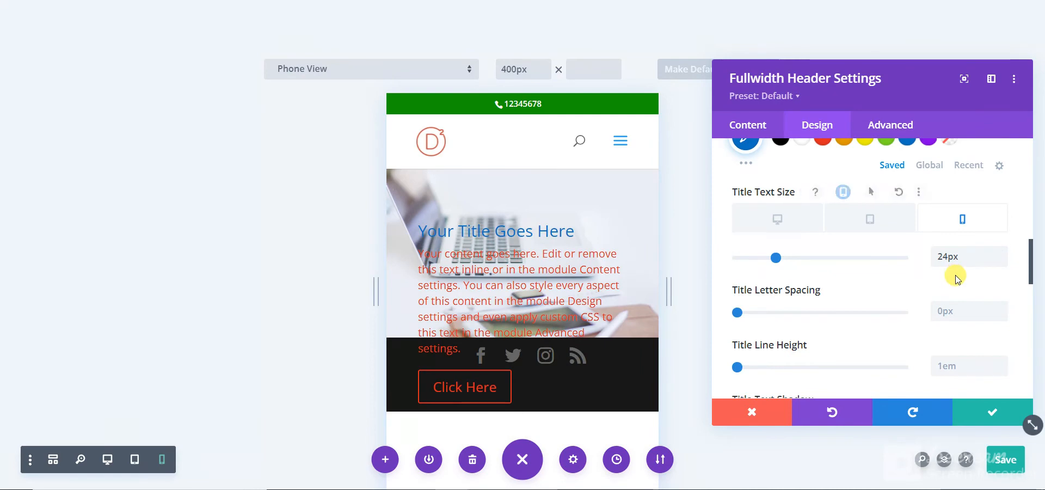
scroll(up, 3)
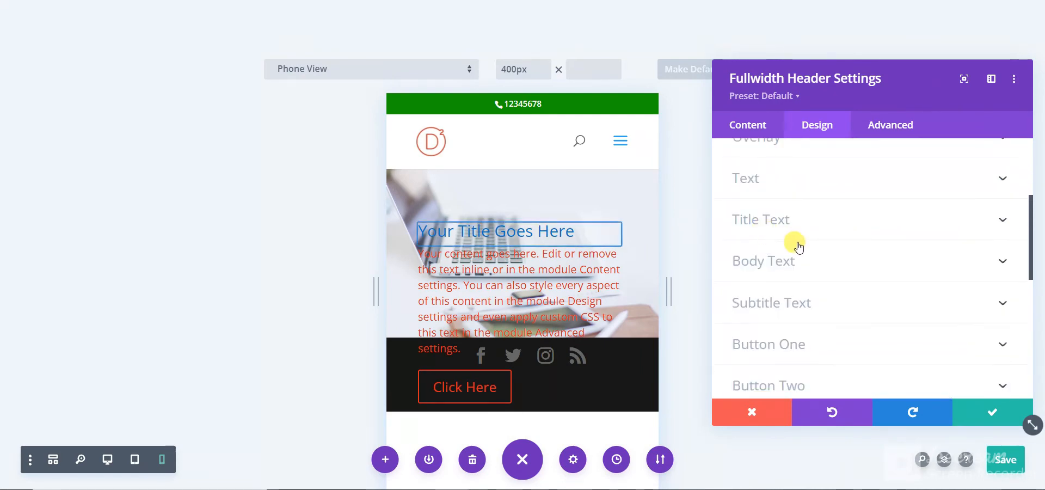
Make Body Text Size responsive and set the phone value to 12px, keeping 16px elsewhere
scroll(down, 3)
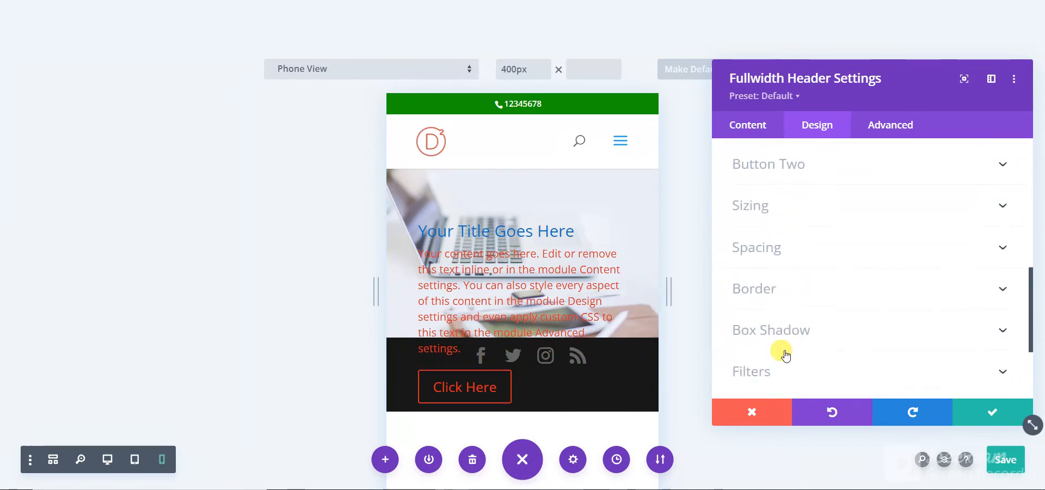
scroll(down, 3)
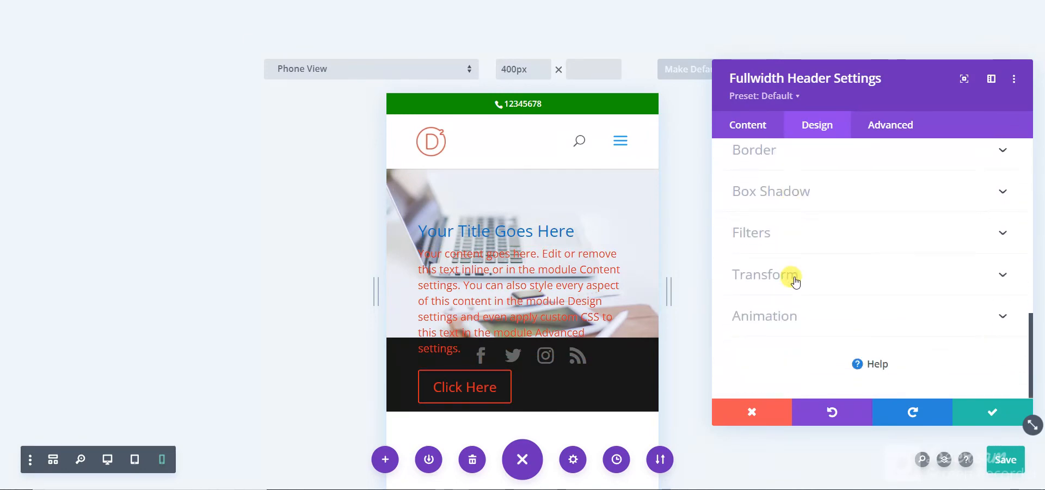
scroll(up, 3)
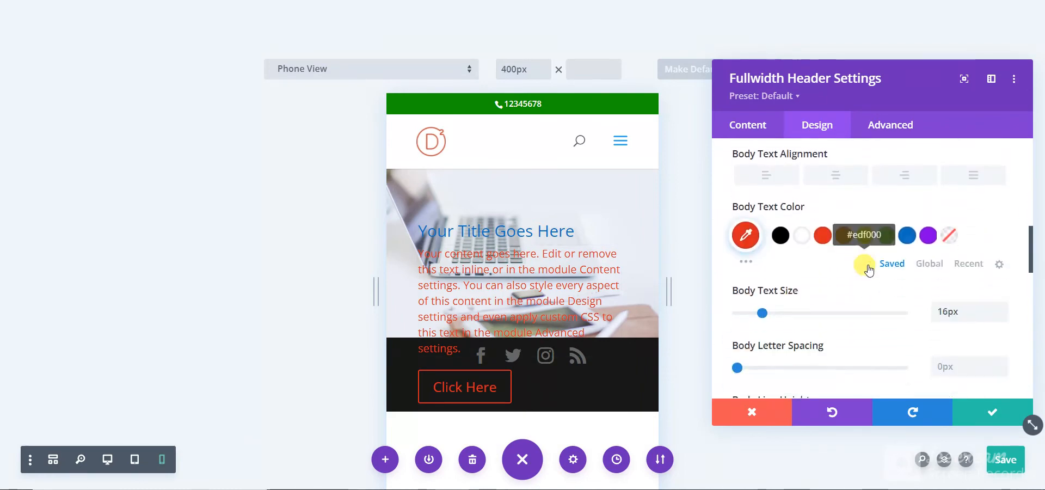
click(831, 249)
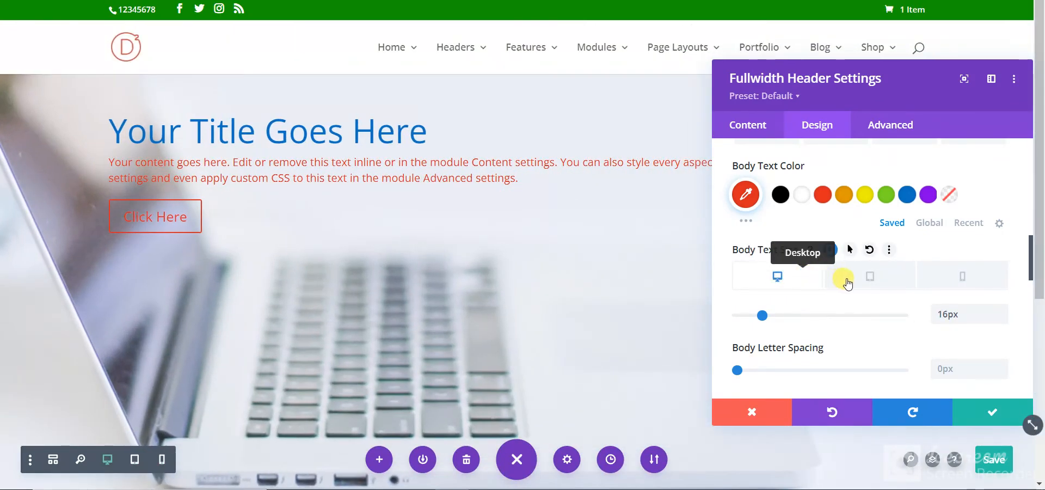
click(870, 276)
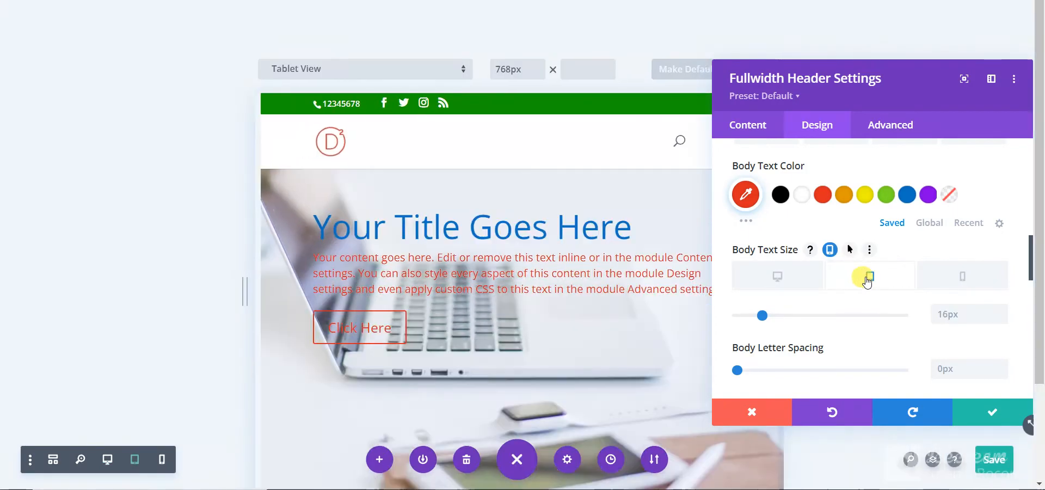
click(962, 276)
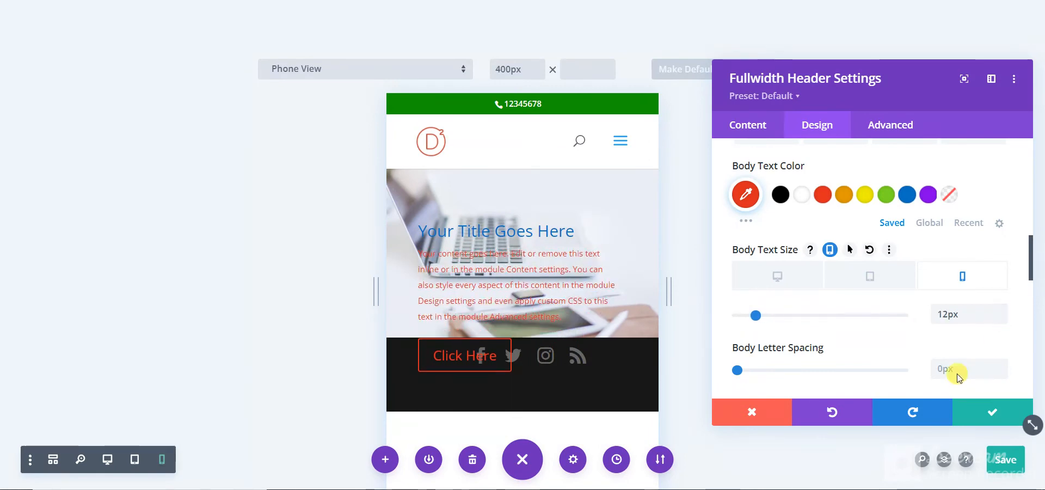
scroll(up, 3)
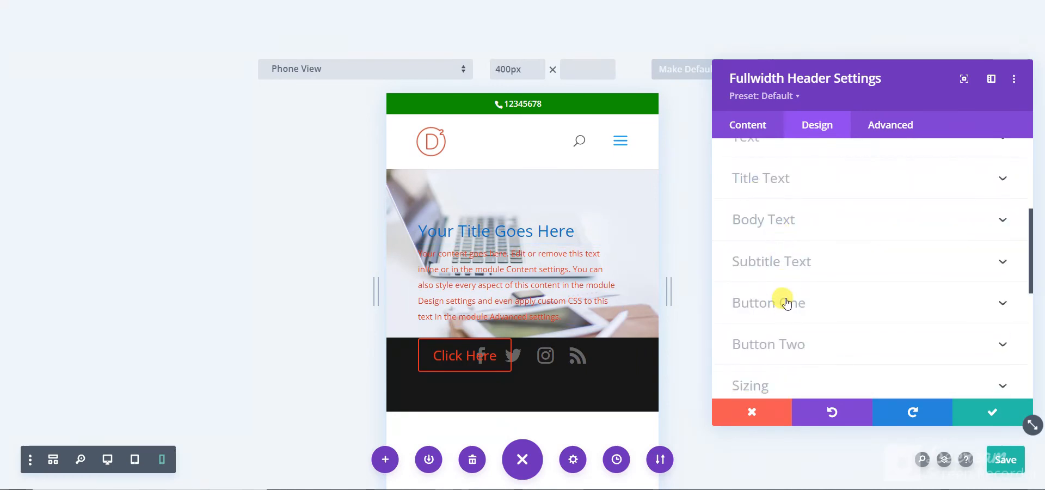
Make Button One Text Size responsive with a 12px phone value
click(769, 303)
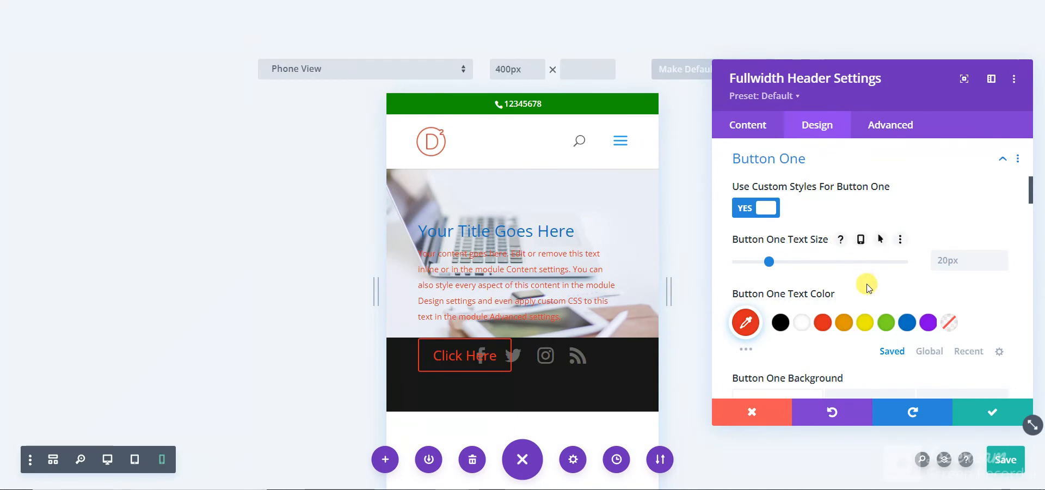
mouse_move(852, 246)
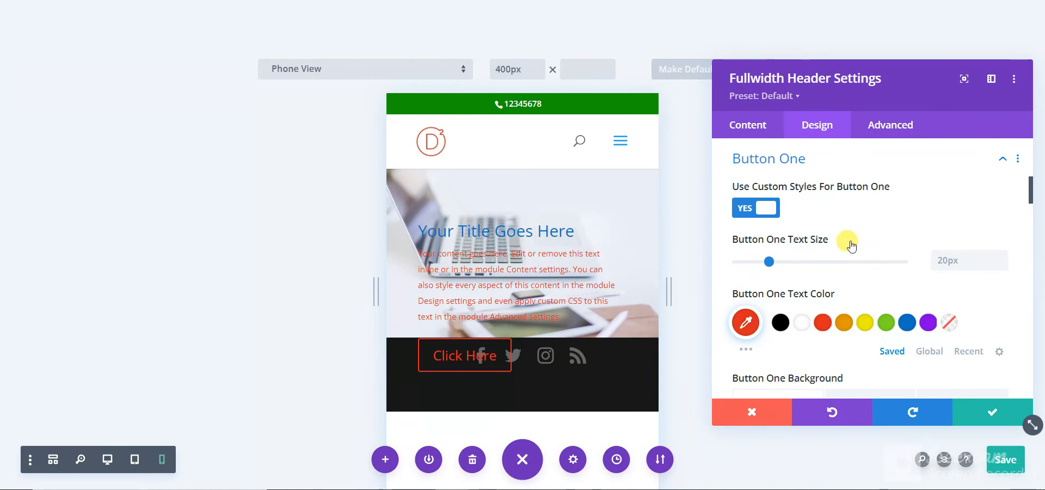
click(860, 239)
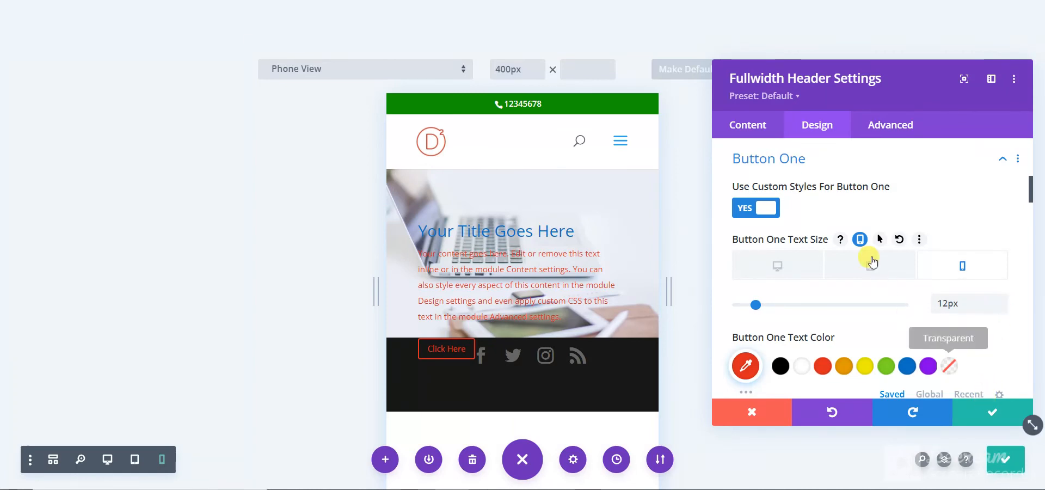
scroll(up, 3)
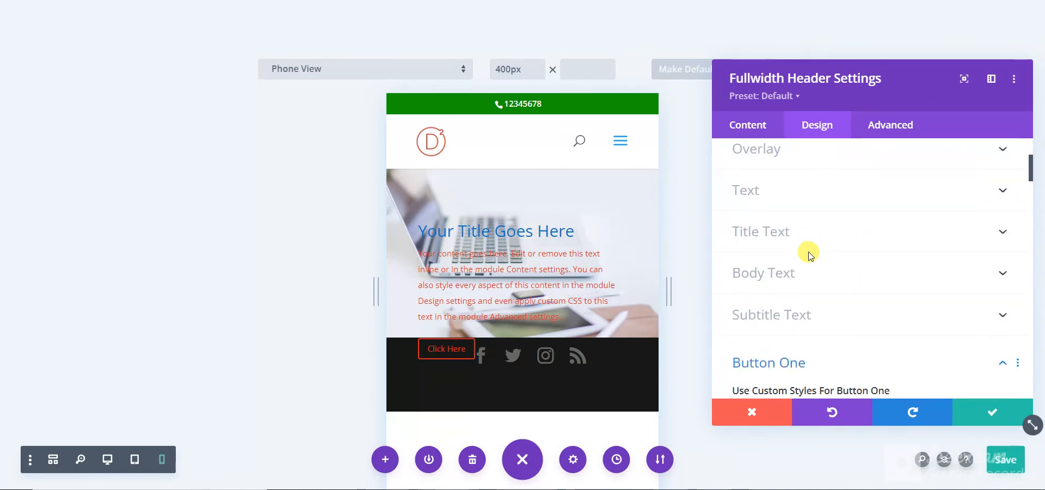
Set the header's phone top padding to 0px, save, and return to desktop preview
scroll(down, 3)
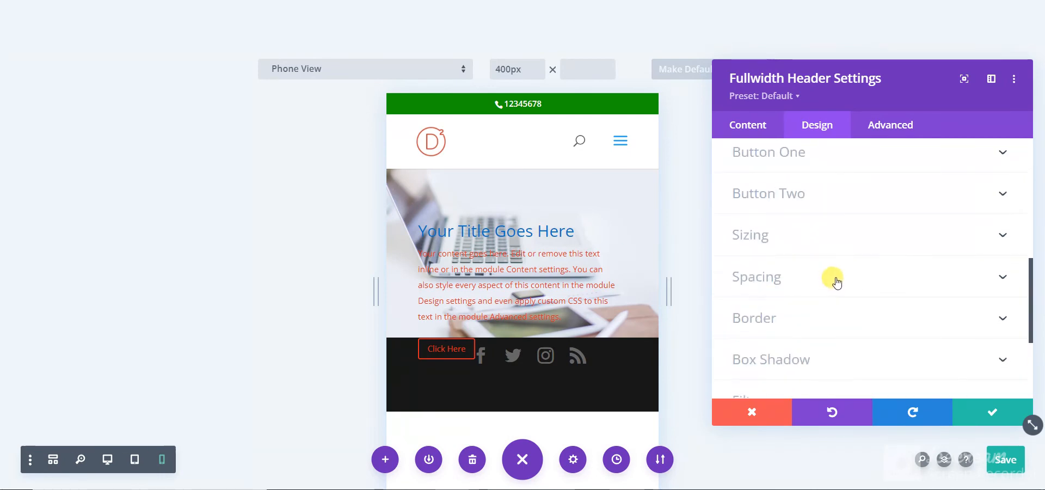
click(757, 276)
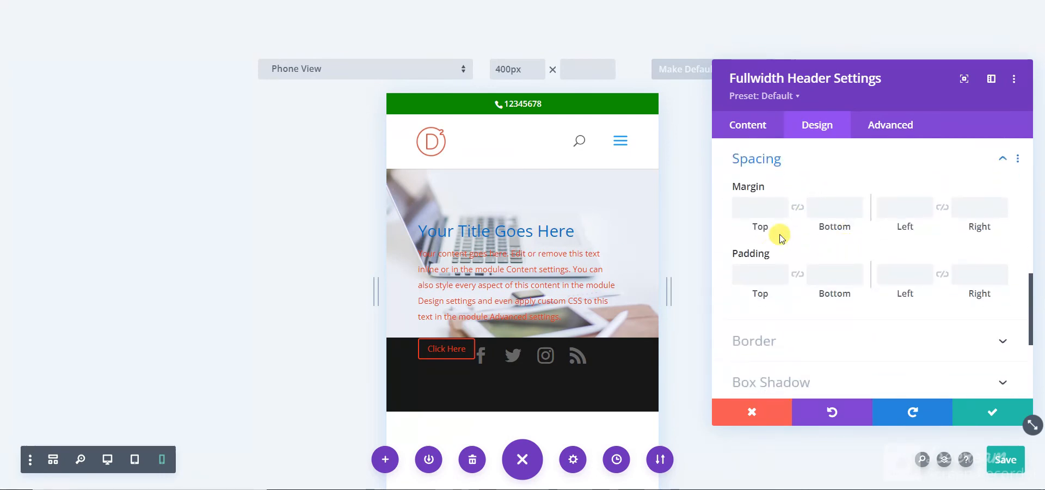
click(802, 255)
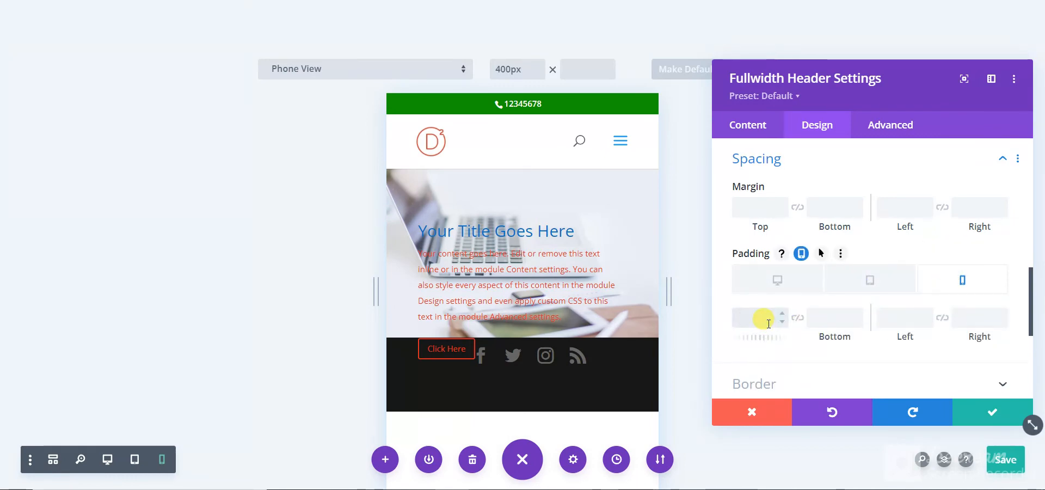
text(5)
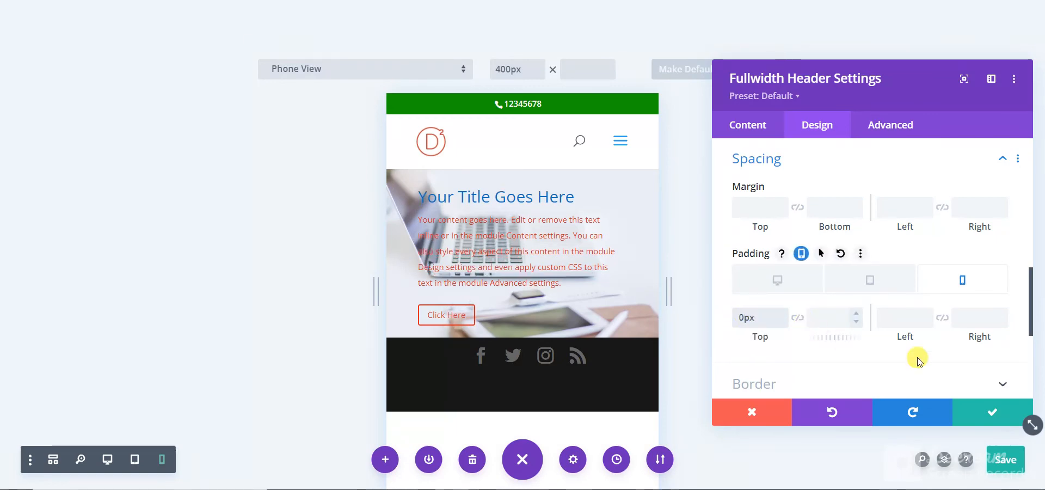
mouse_move(992, 412)
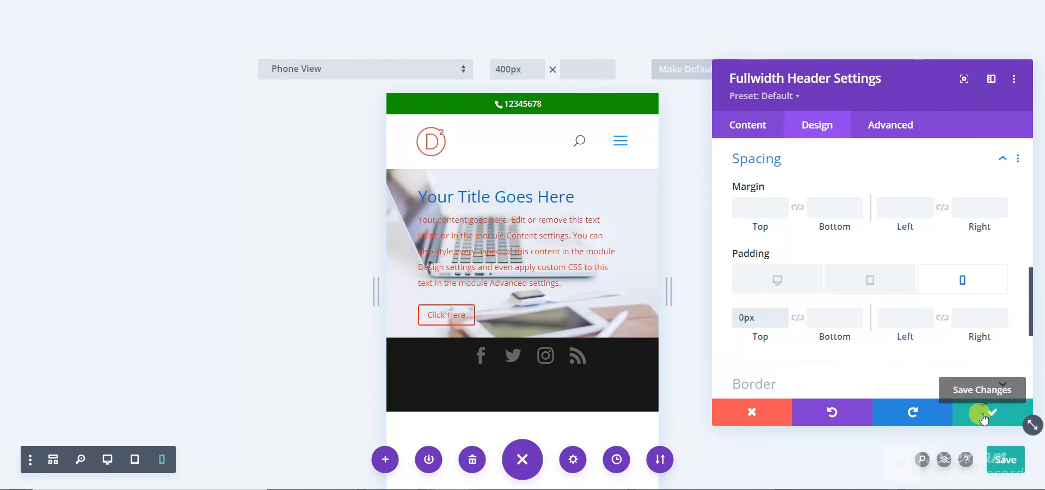
click(989, 413)
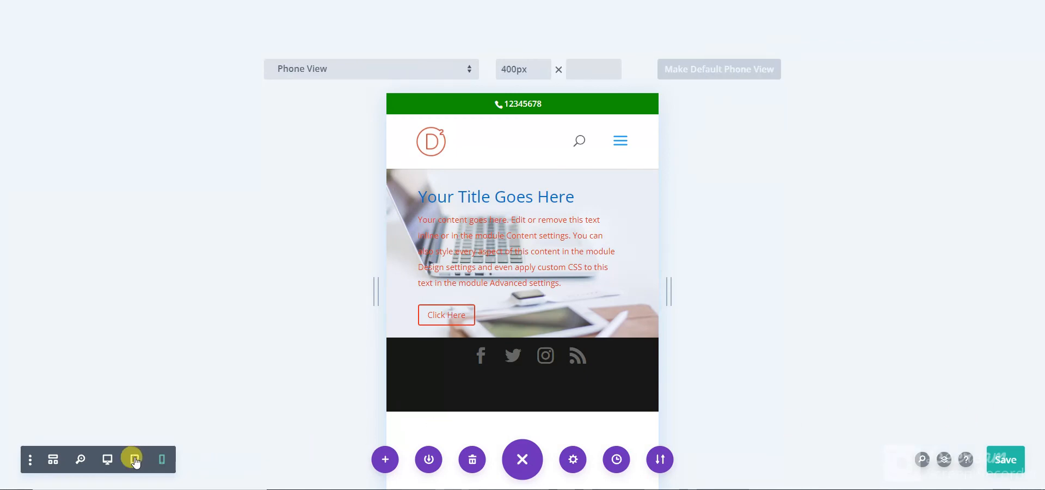
click(134, 460)
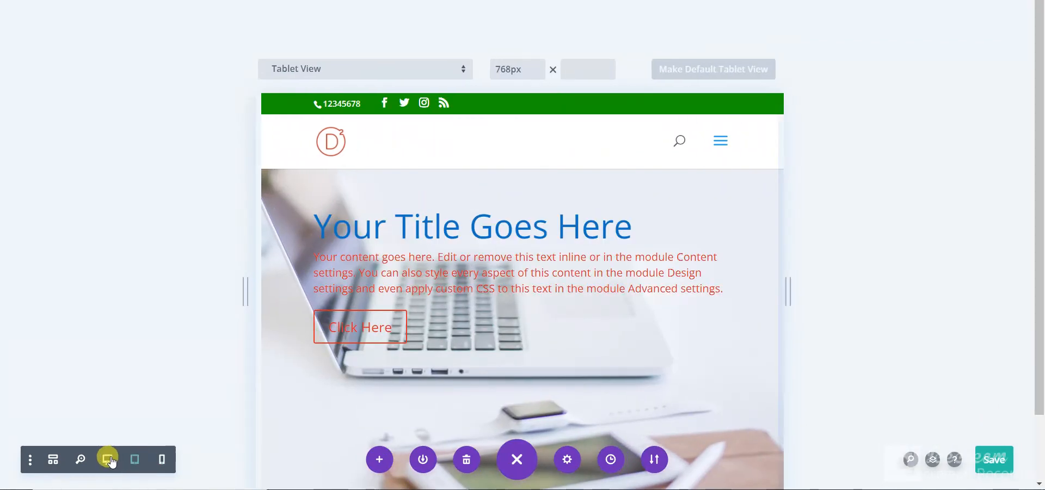
click(107, 459)
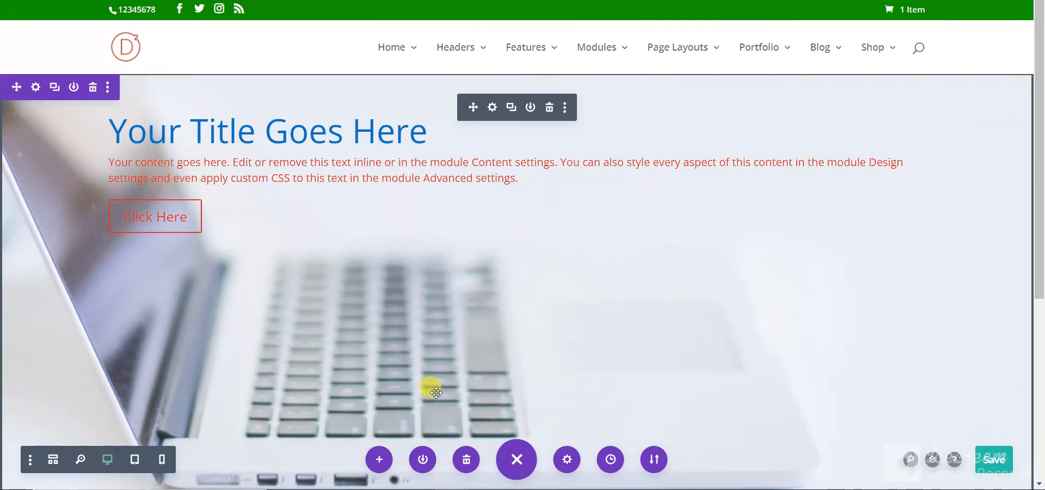
mouse_move(465, 292)
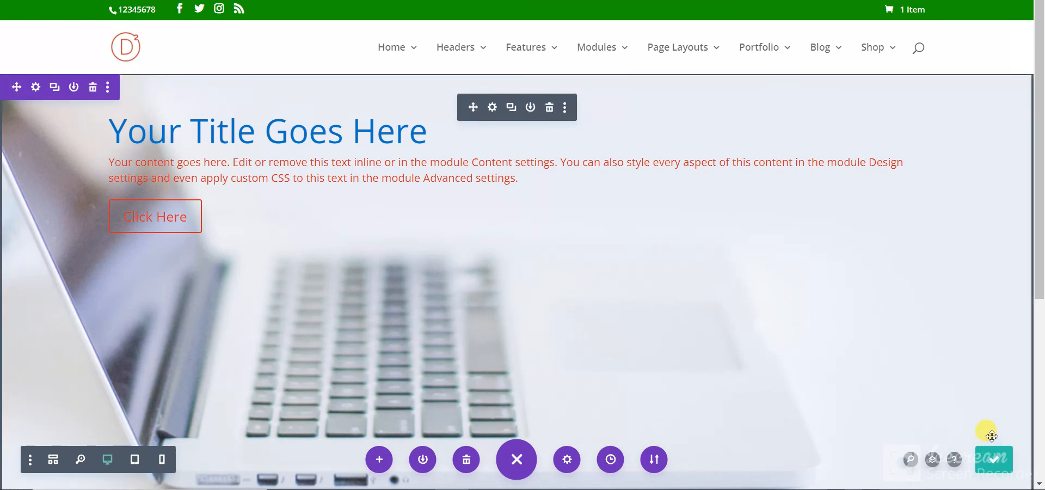
mouse_move(933, 252)
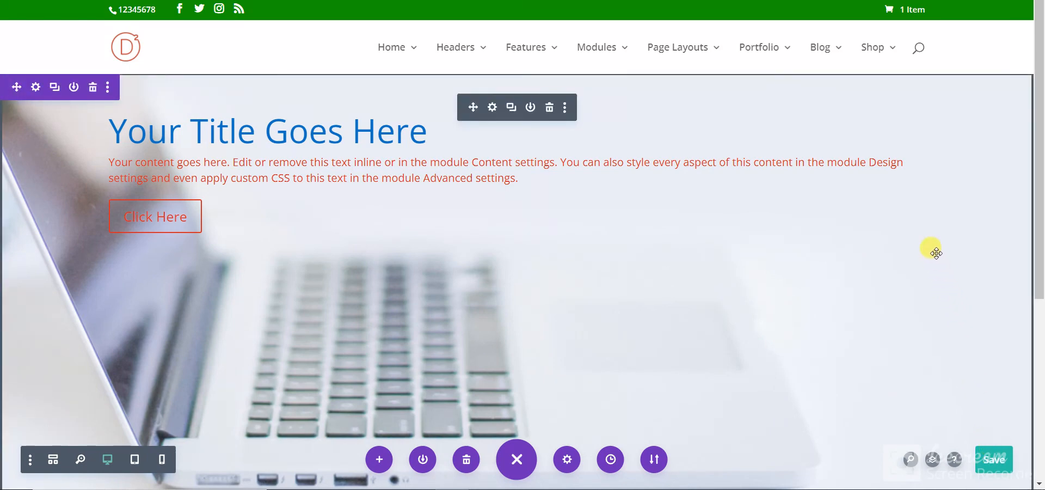
mouse_move(886, 219)
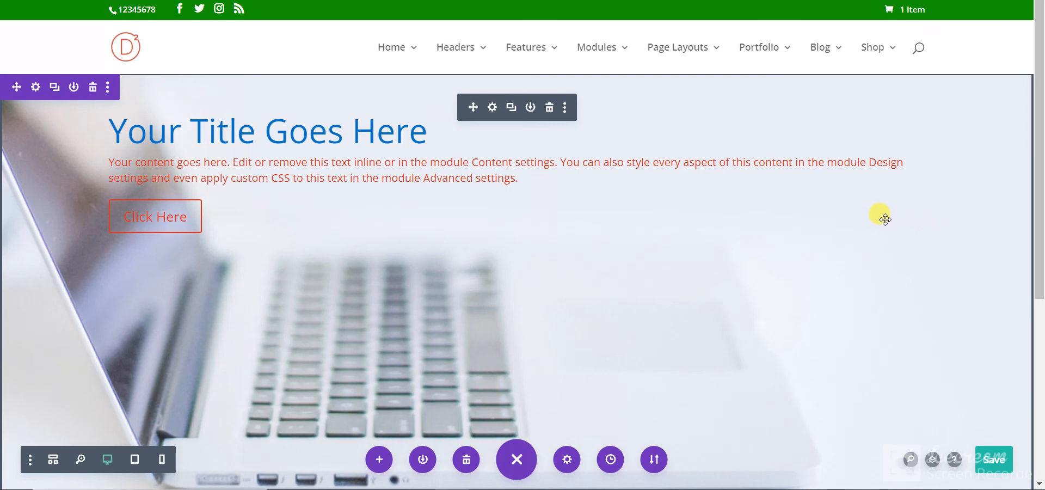
mouse_move(867, 204)
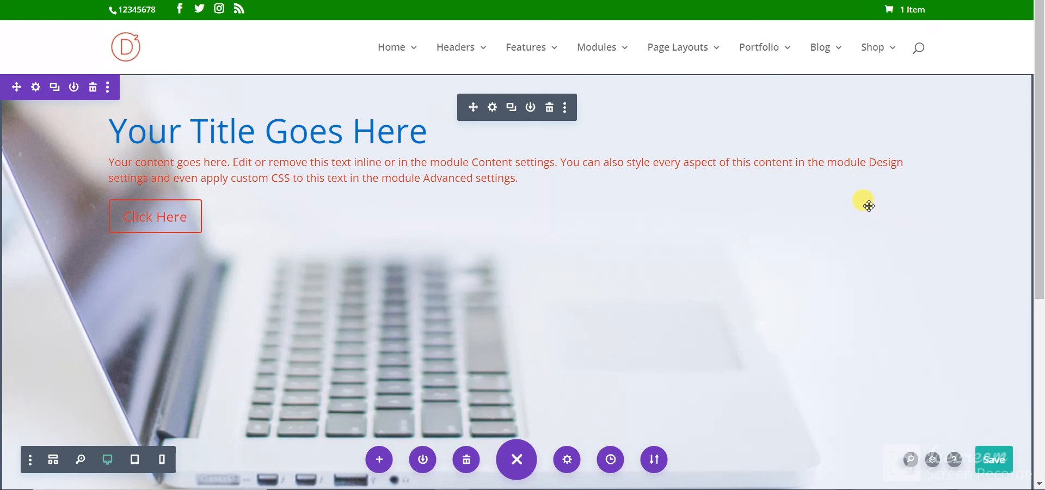
mouse_move(850, 184)
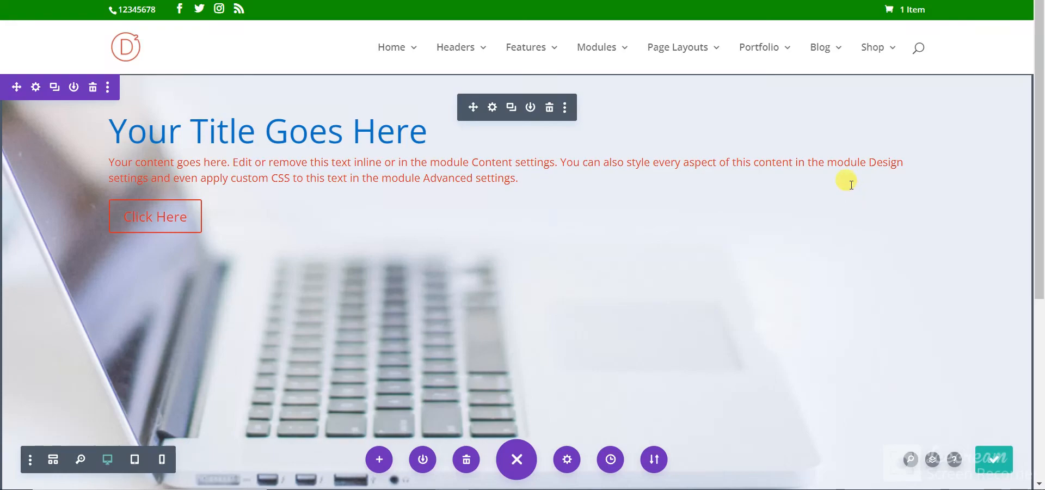